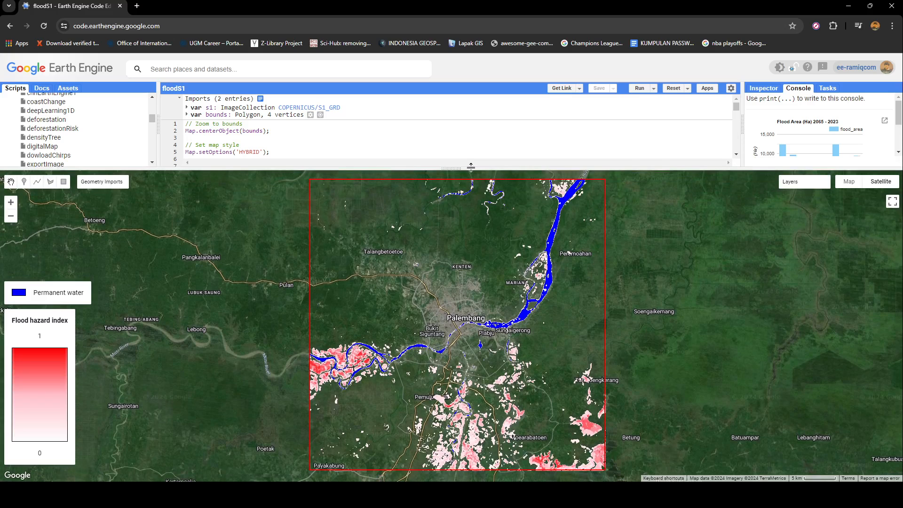
pyautogui.moveTo(691, 184)
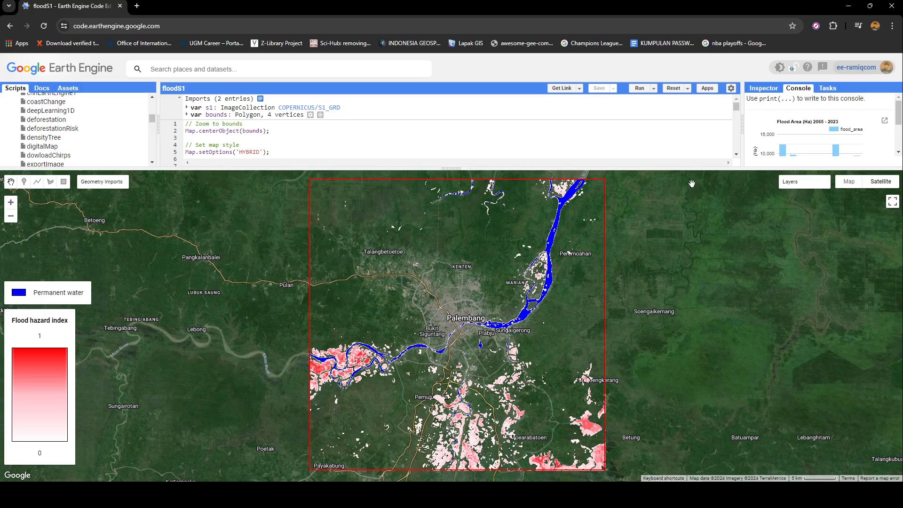
# Bring up the dataset details for the imported COPERNICUS/S1_GRD collection.
pyautogui.click(805, 181)
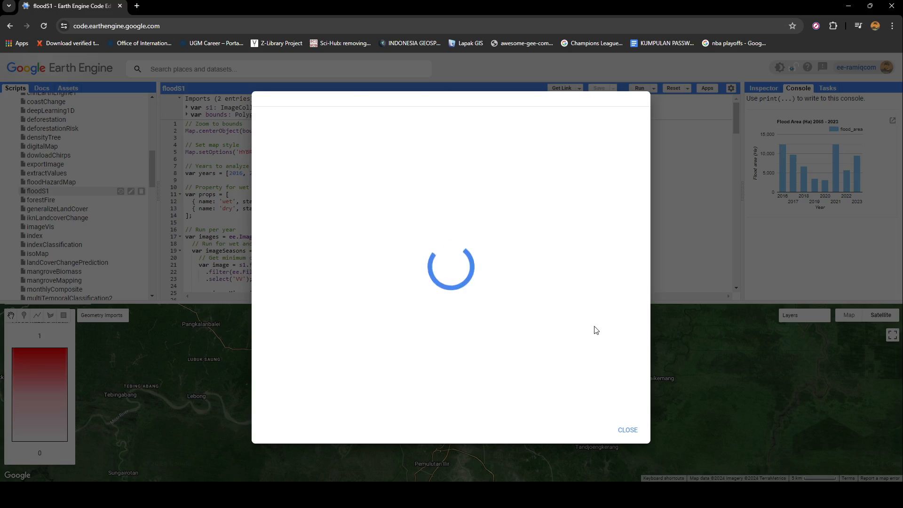
# Read and close the Sentinel-1 SAR GRD dataset description dialog.
pyautogui.click(627, 430)
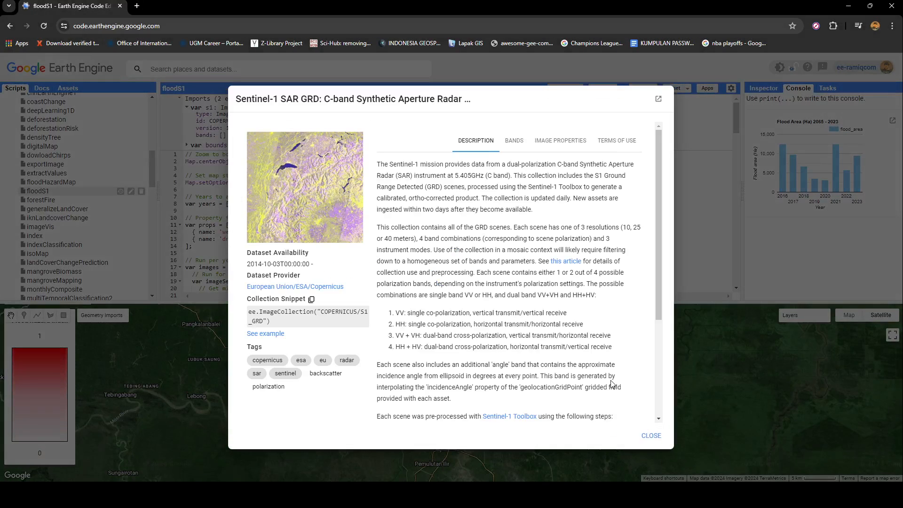
pyautogui.moveTo(525, 274)
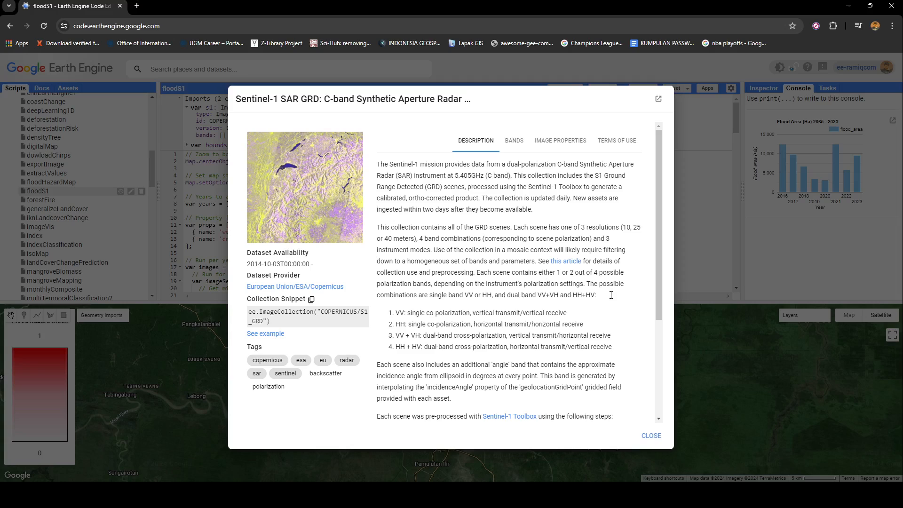
pyautogui.click(652, 436)
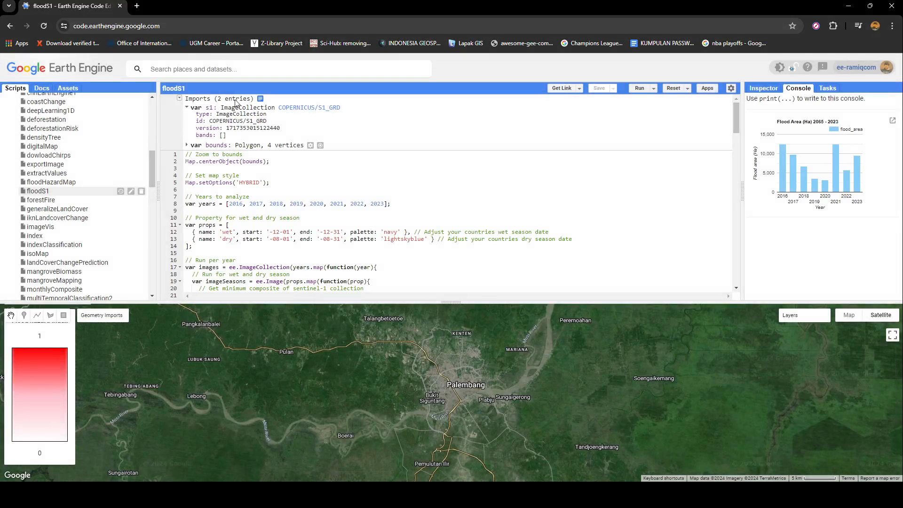
pyautogui.click(187, 107)
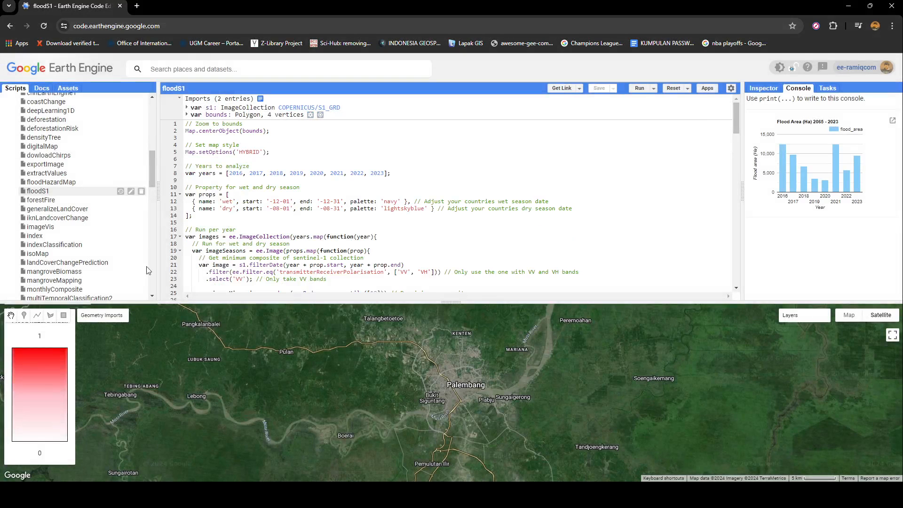
pyautogui.click(639, 88)
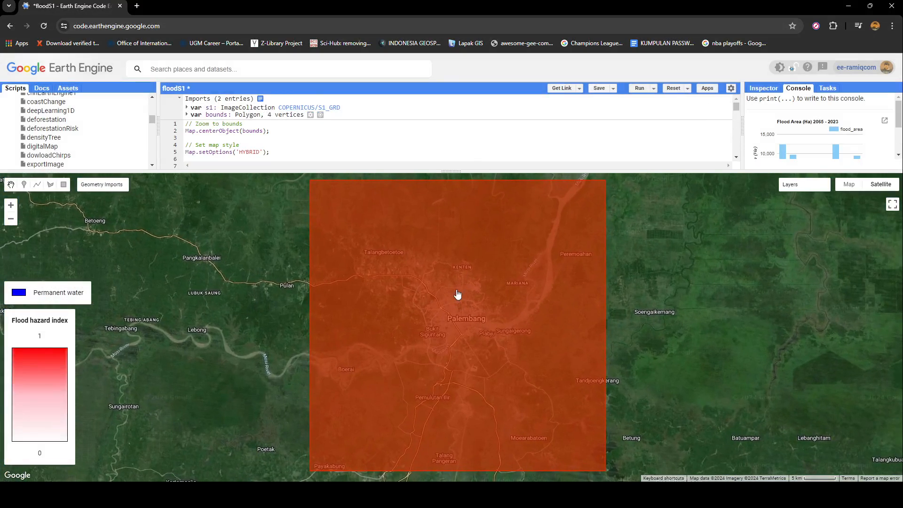
pyautogui.scroll(-3)
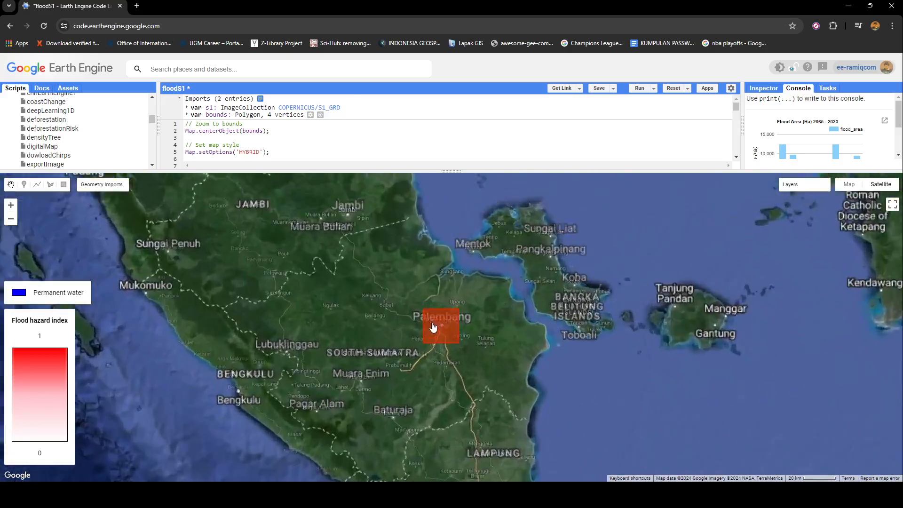
pyautogui.doubleClick(433, 328)
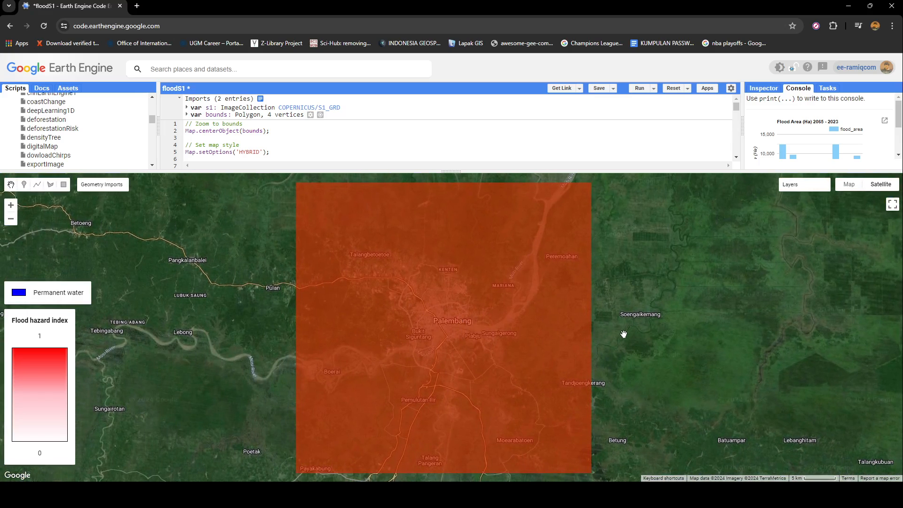
pyautogui.click(102, 185)
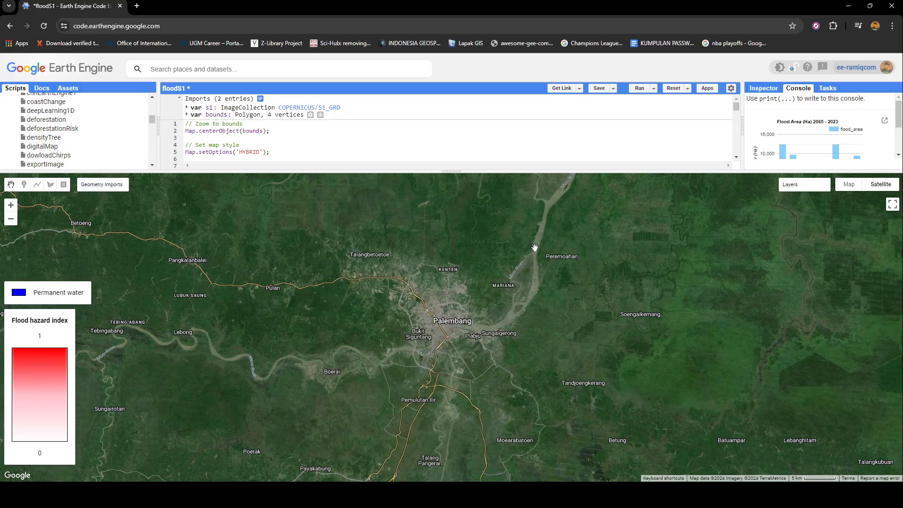
pyautogui.click(804, 184)
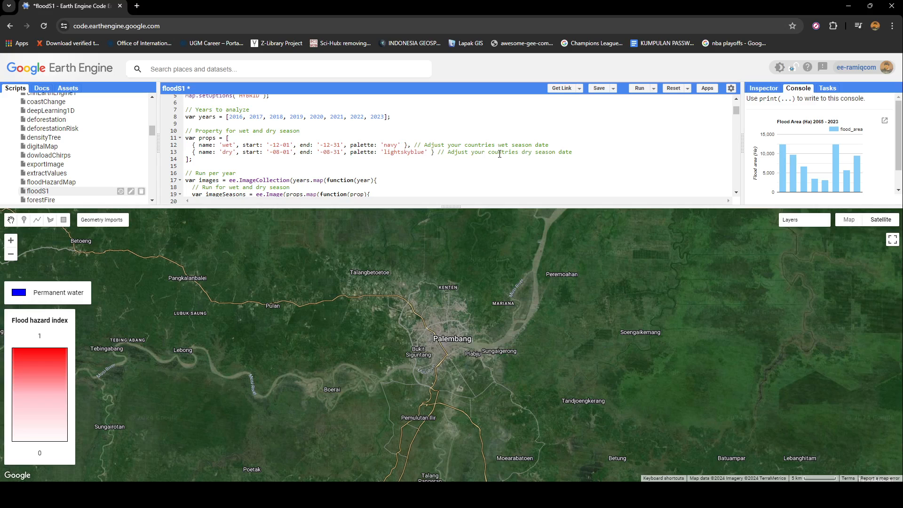
pyautogui.moveTo(302, 137)
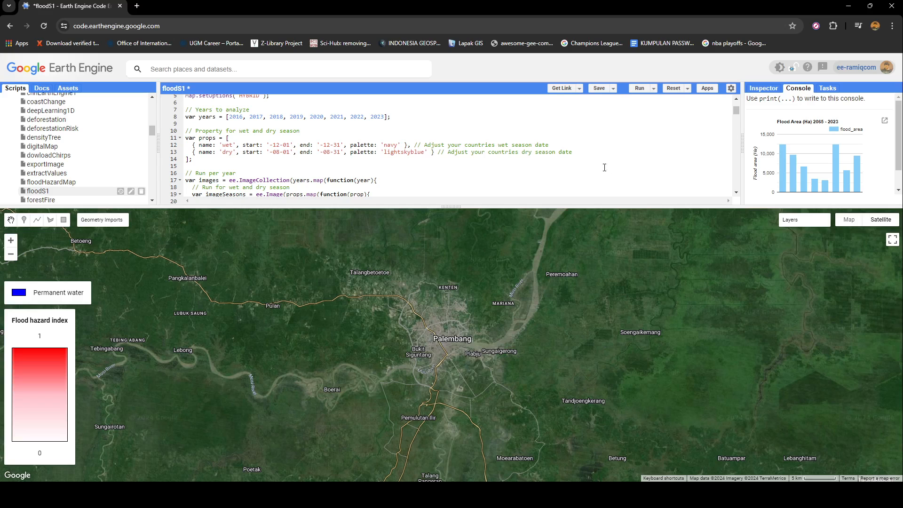
pyautogui.click(196, 144)
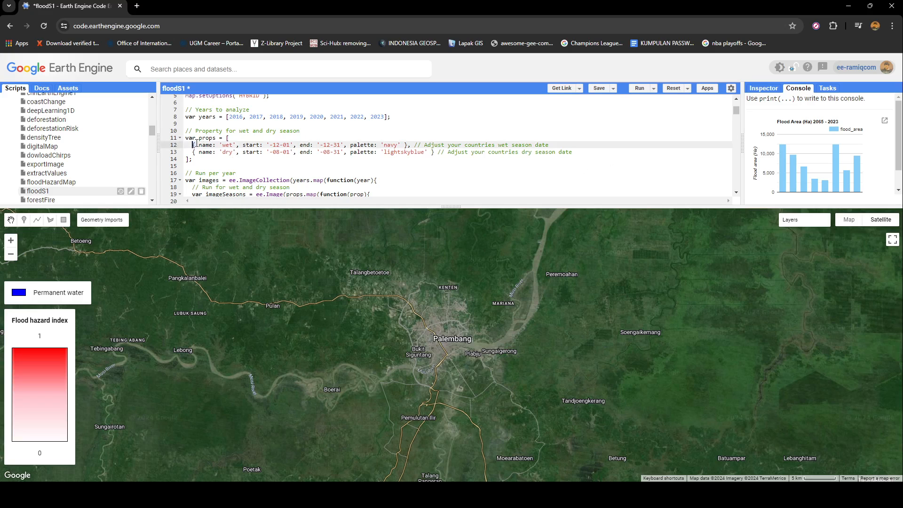
pyautogui.moveTo(195, 145); pyautogui.dragTo(572, 151)
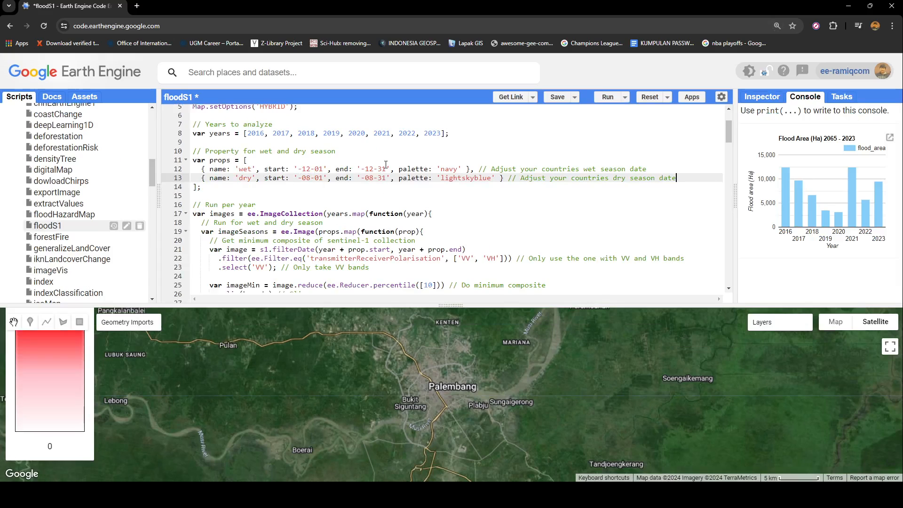
pyautogui.moveTo(387, 164)
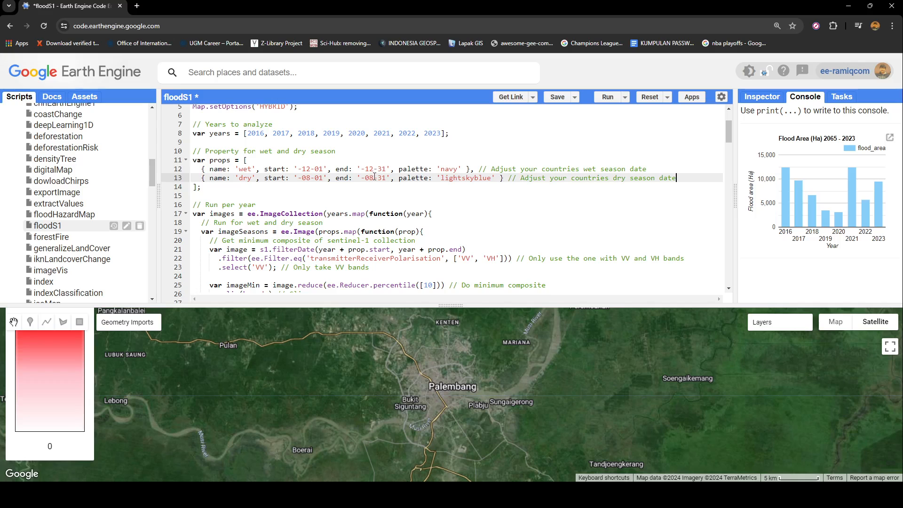
# Add .filterBounds(bounds) to the s1 chain before the date filter near line 22.
pyautogui.scroll(-3)
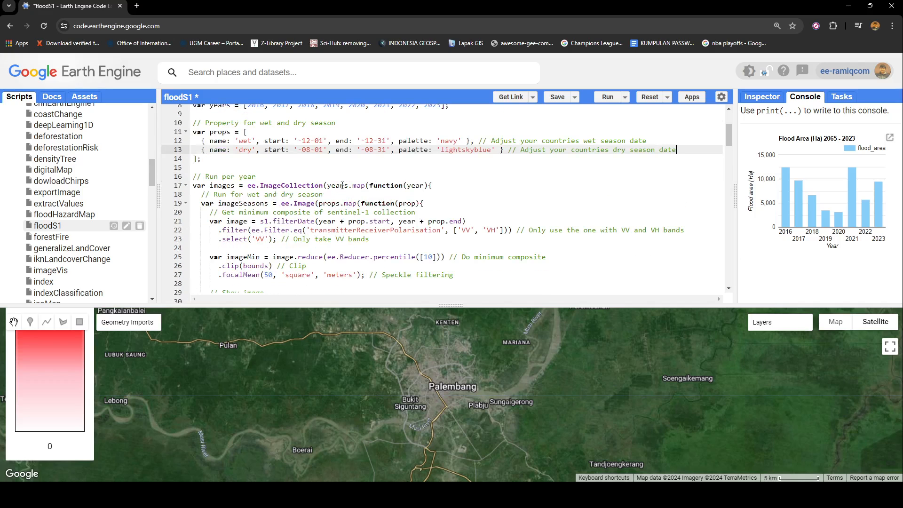
pyautogui.scroll(3)
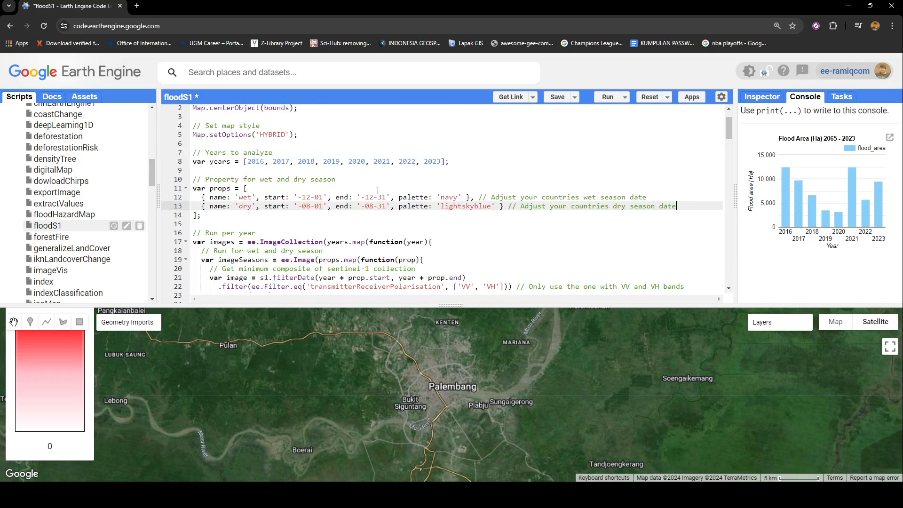
pyautogui.scroll(-3)
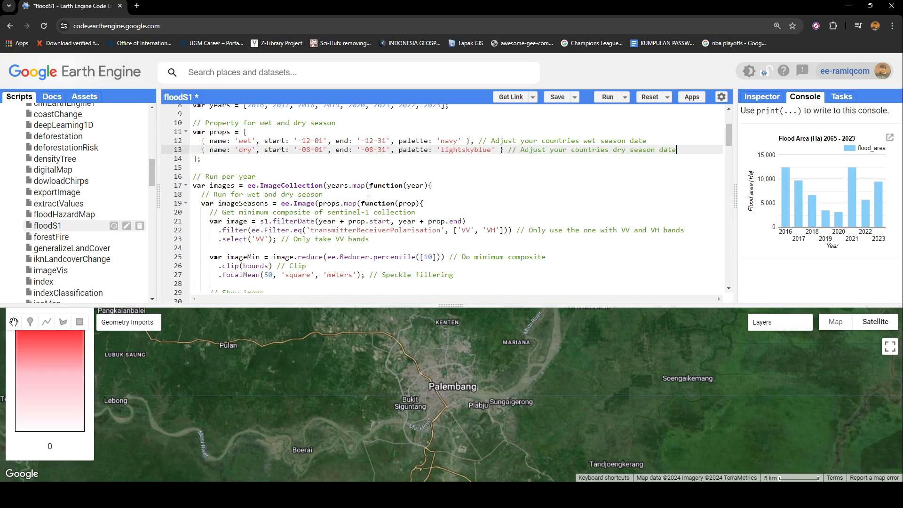
pyautogui.scroll(-3)
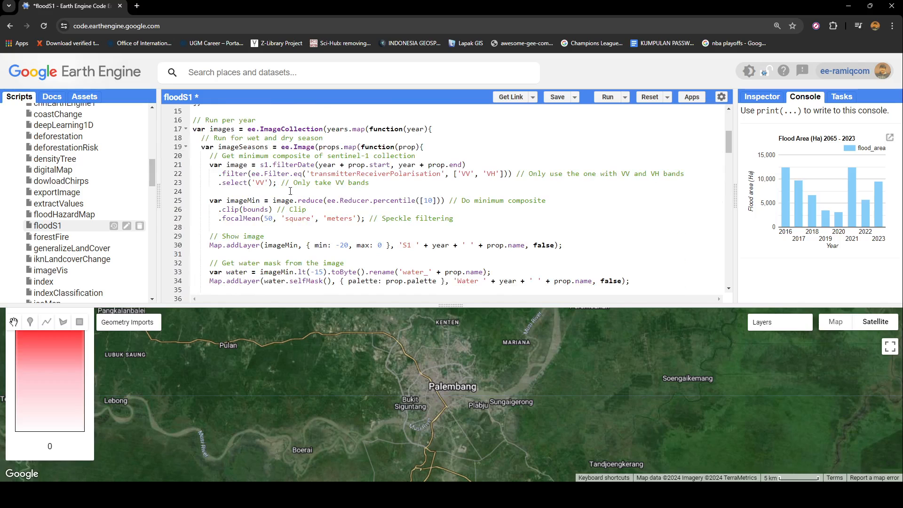
pyautogui.moveTo(340, 165)
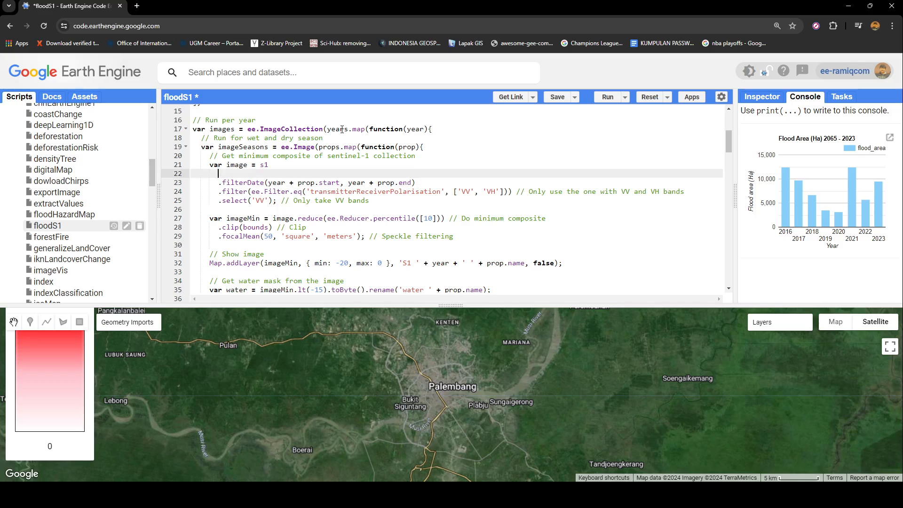
pyautogui.write('.filterBoyu')
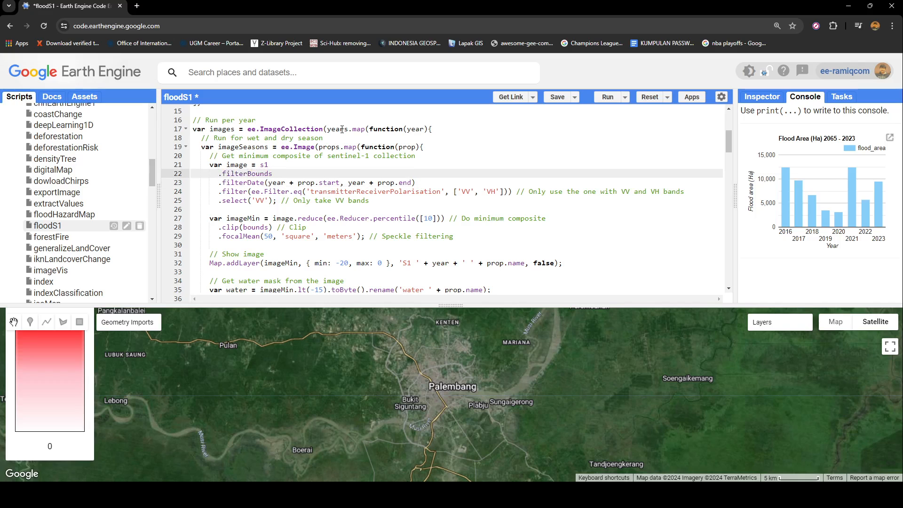
pyautogui.write('(bounds)')
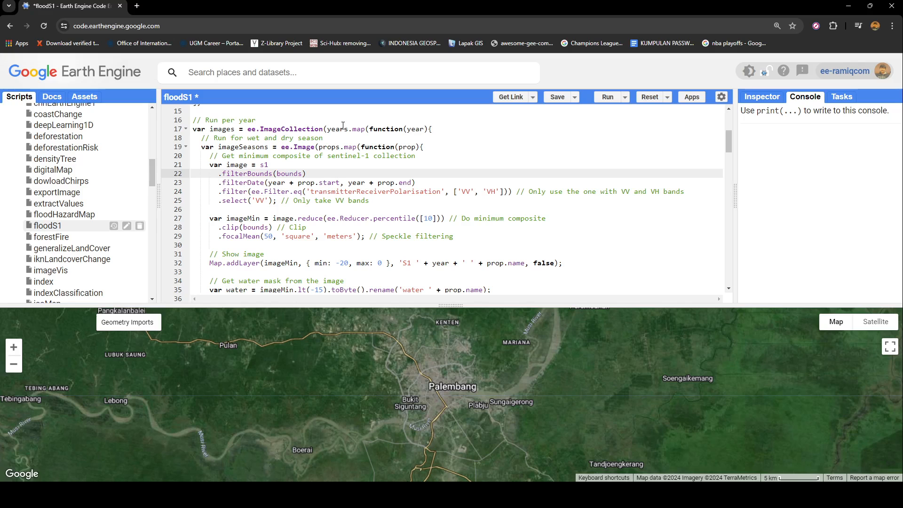
# Run and save floodS1, regenerating the 2016–2023 flood-area chart and Palembang layers.
pyautogui.click(607, 96)
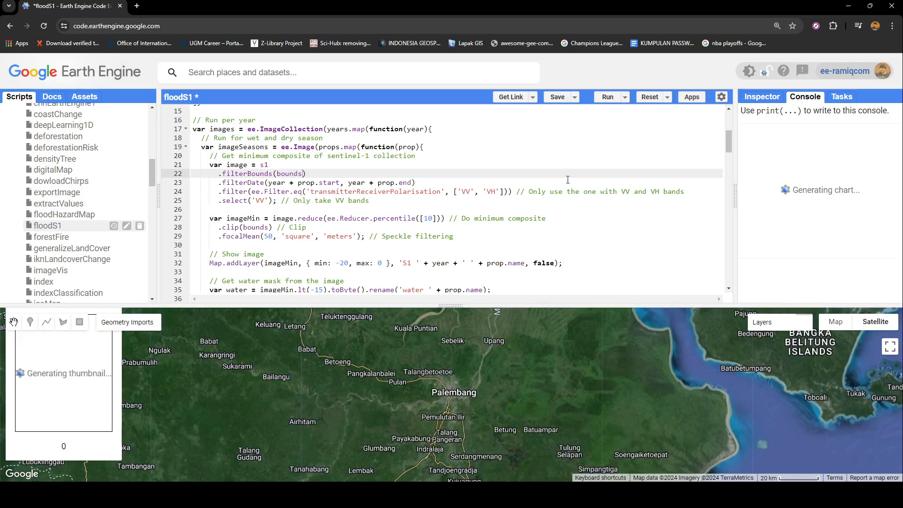
pyautogui.moveTo(578, 99)
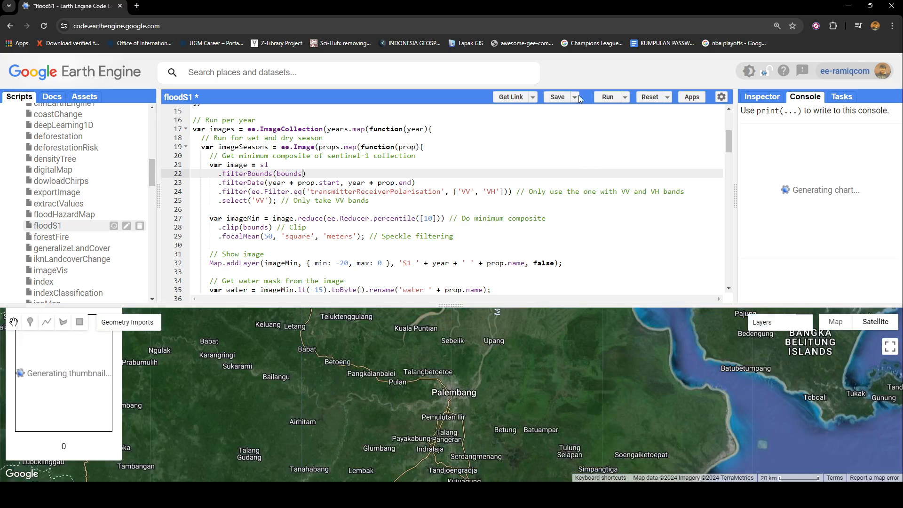
pyautogui.click(556, 97)
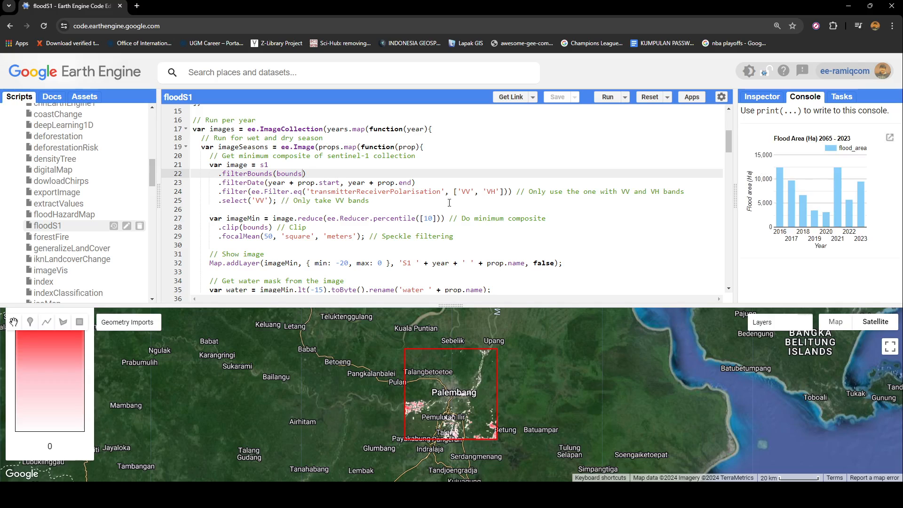
pyautogui.scroll(-3)
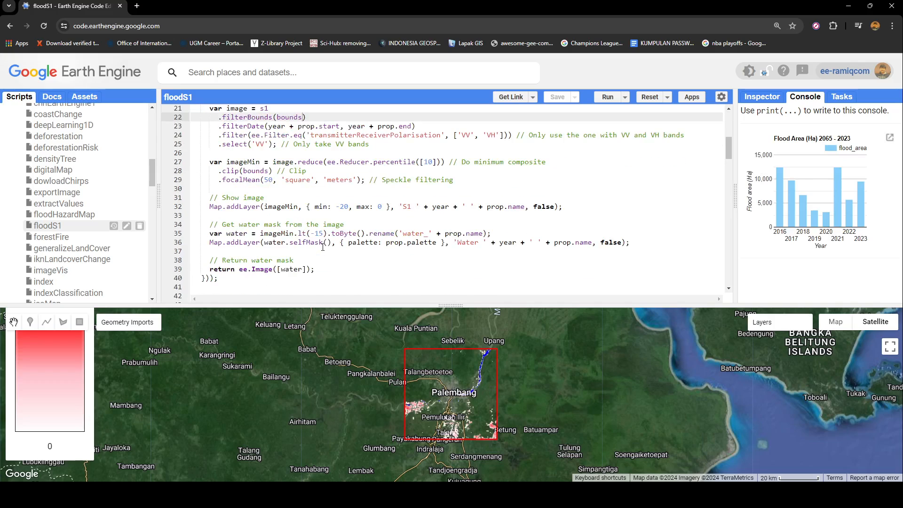
pyautogui.scroll(3)
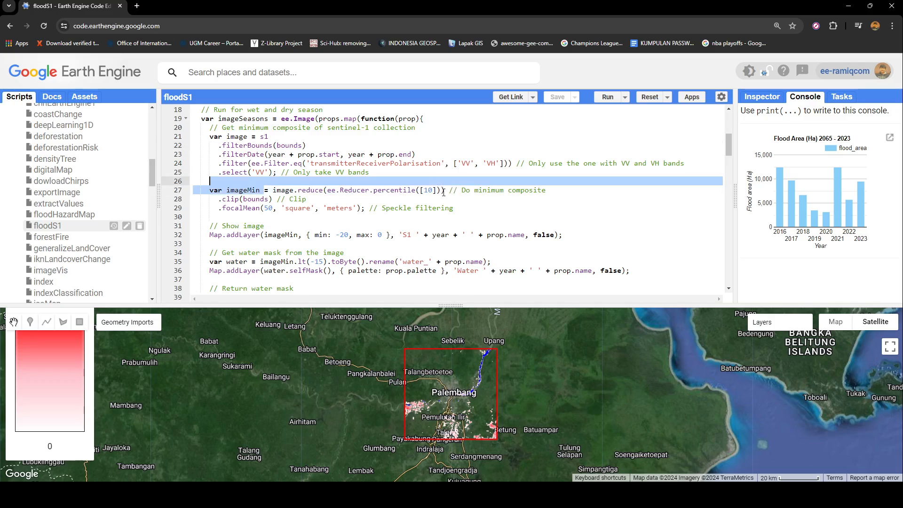
pyautogui.click(277, 190)
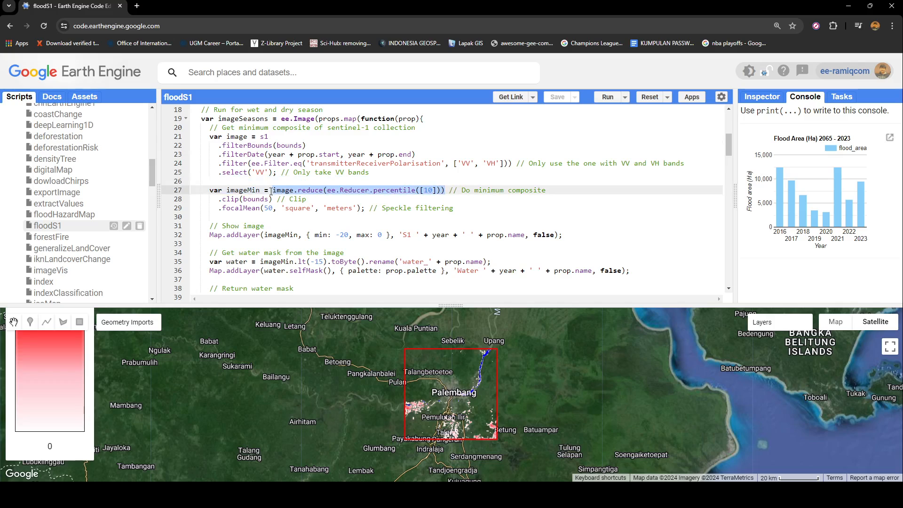
pyautogui.click(405, 190)
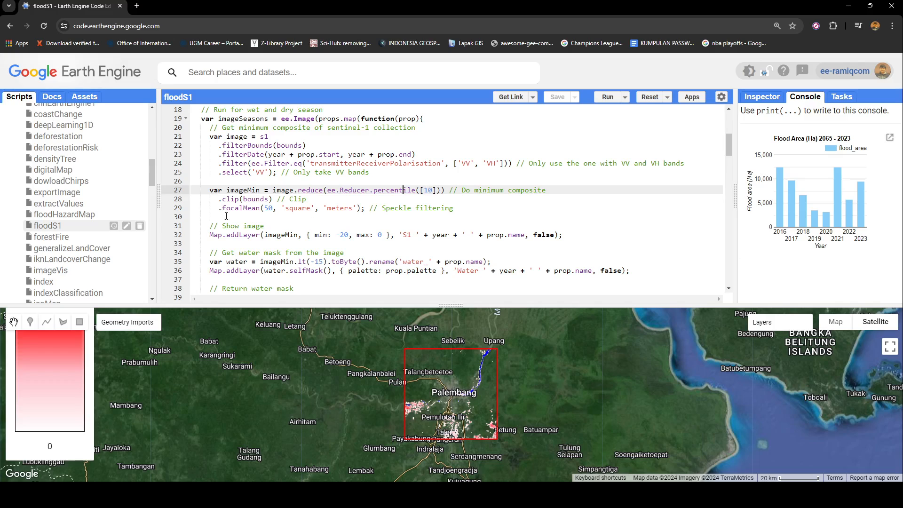
pyautogui.moveTo(282, 336)
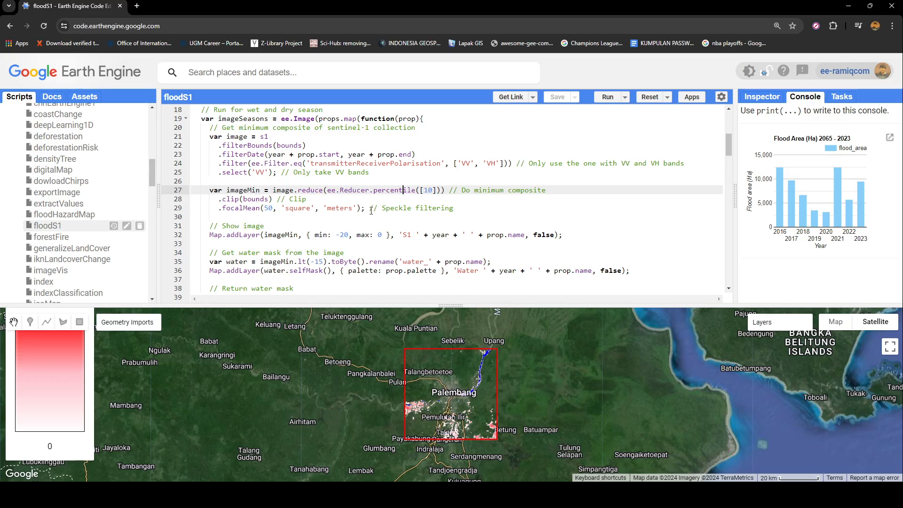
pyautogui.moveTo(383, 208)
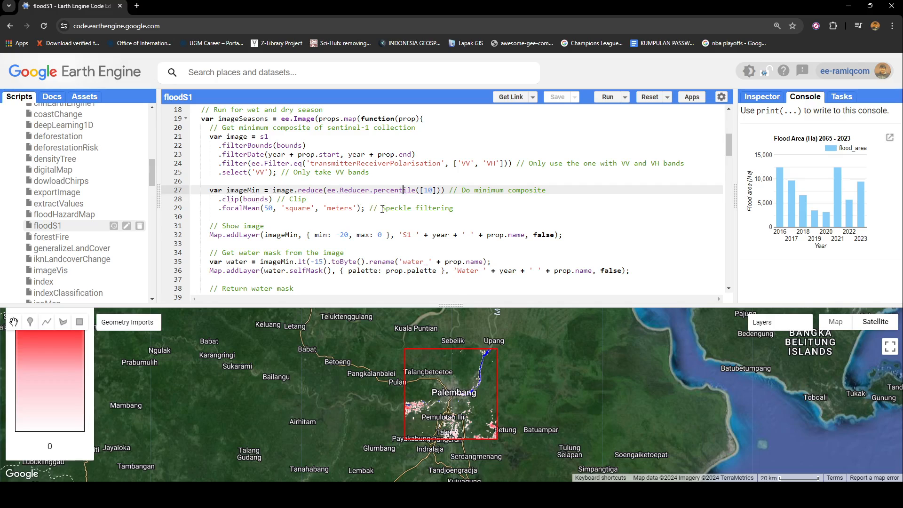
pyautogui.moveTo(497, 271)
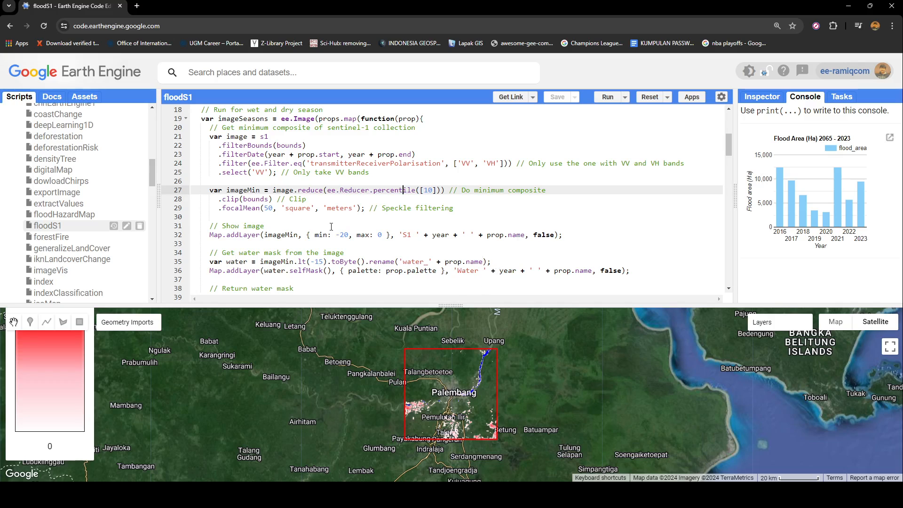
# Toggle the S1 2016 dry radar composite on and off to compare with the wet composite.
pyautogui.scroll(-3)
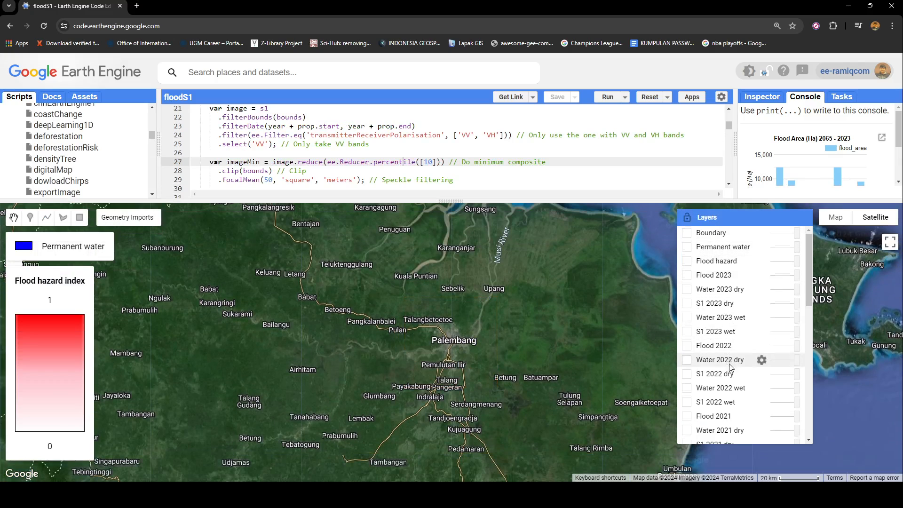
pyautogui.scroll(-3)
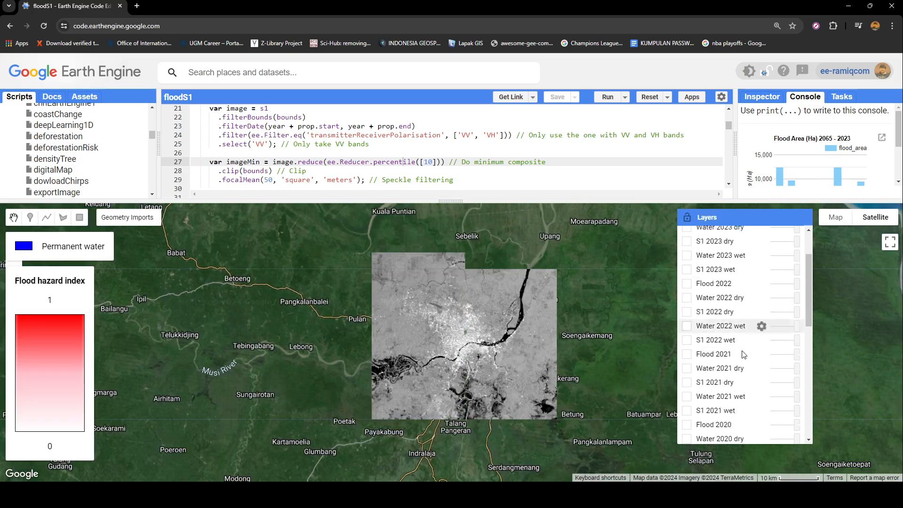
pyautogui.scroll(-3)
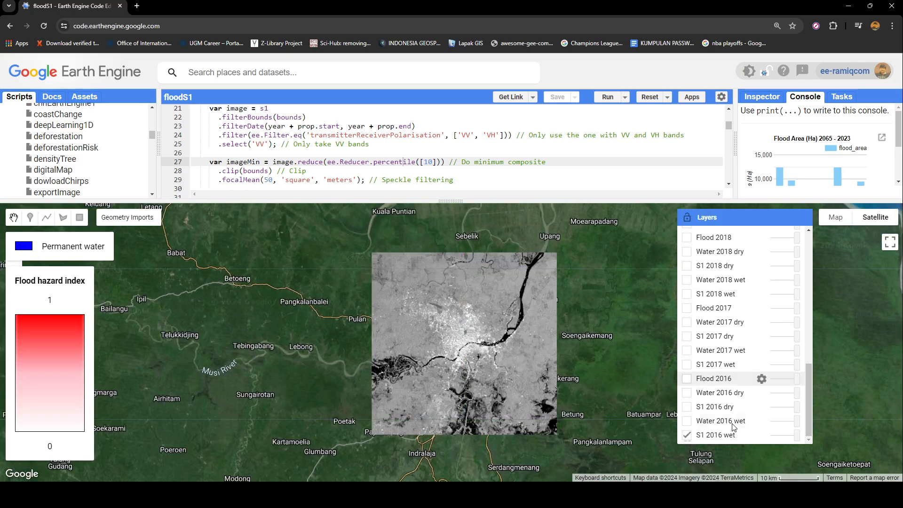
pyautogui.click(687, 407)
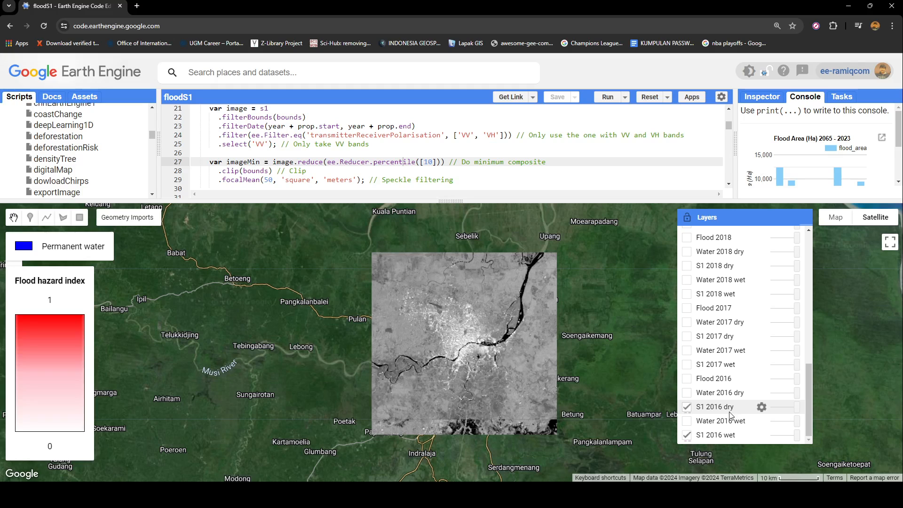
pyautogui.click(687, 406)
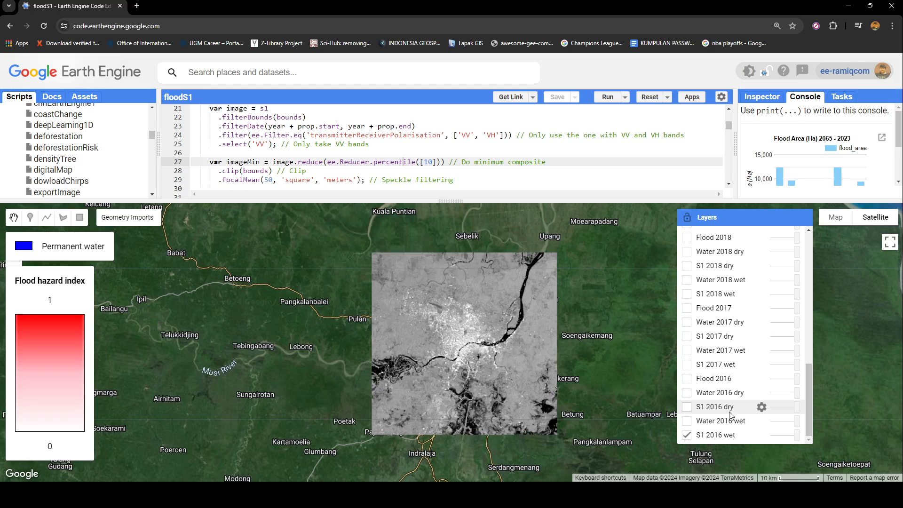
pyautogui.click(687, 408)
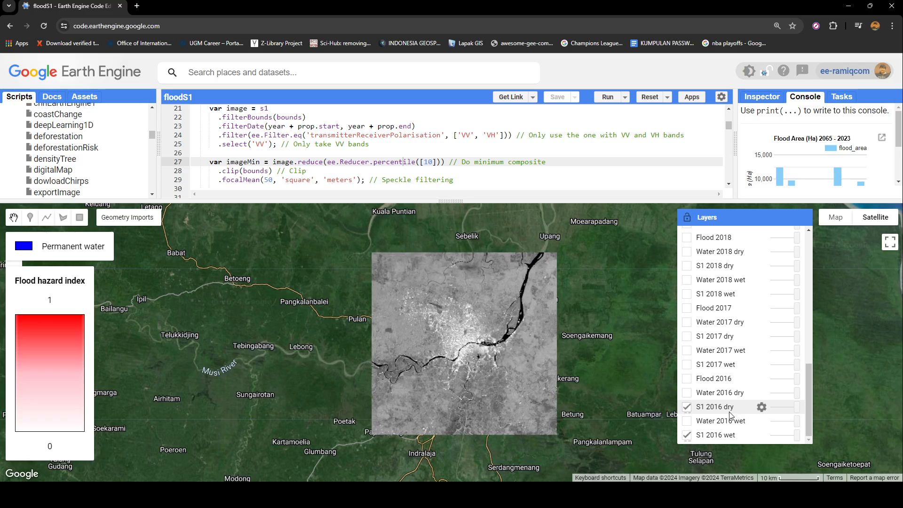
pyautogui.click(687, 407)
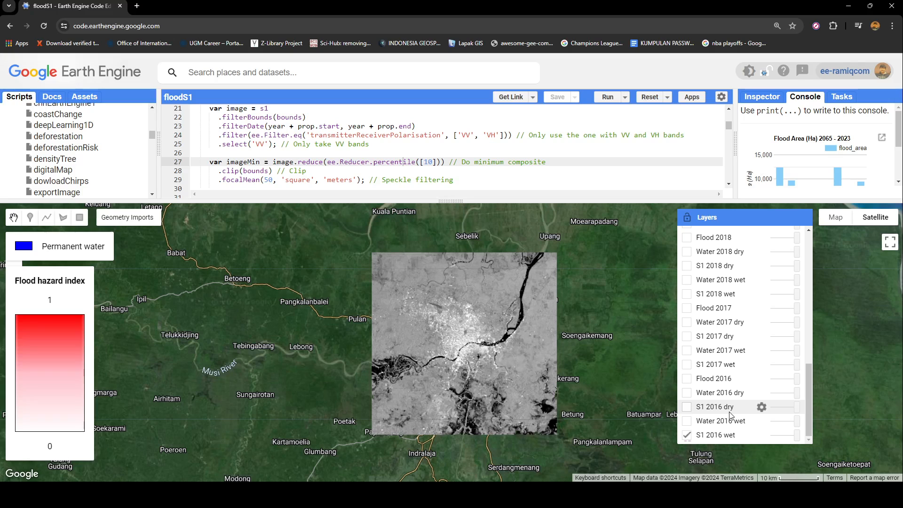
pyautogui.click(687, 407)
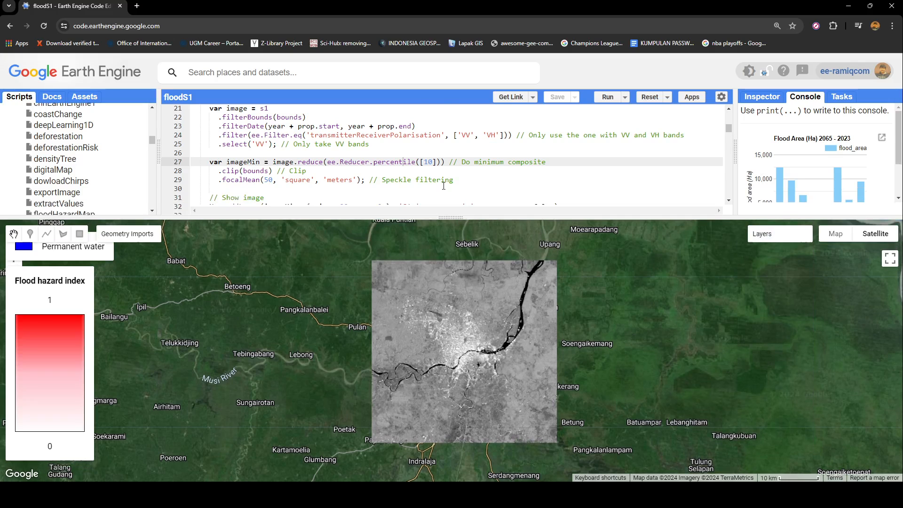
pyautogui.scroll(-3)
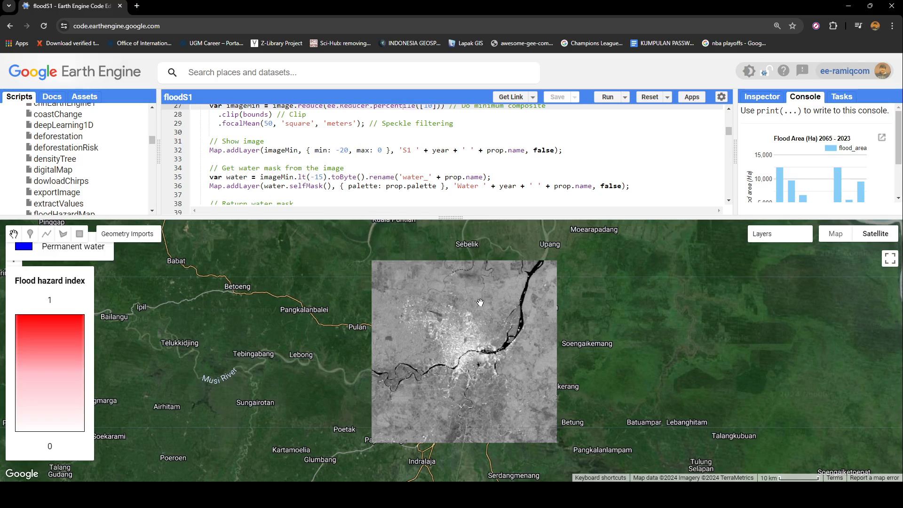
pyautogui.moveTo(380, 217)
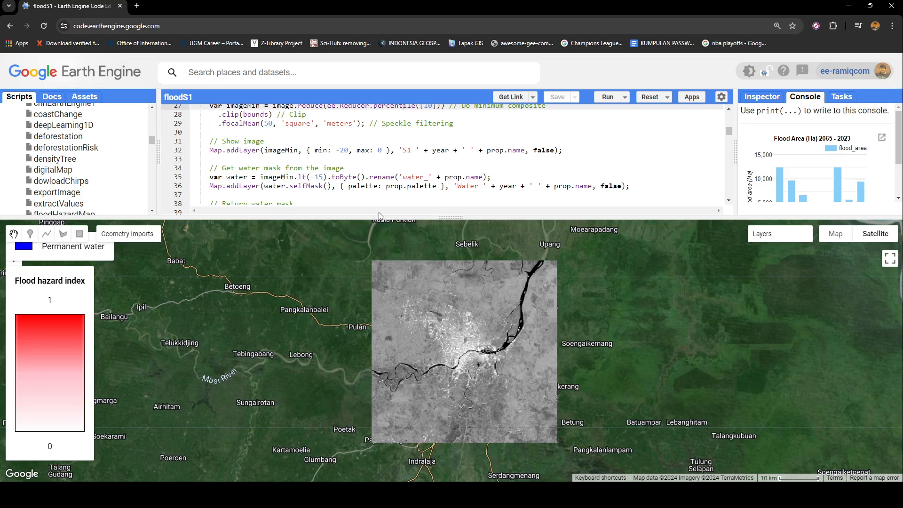
pyautogui.moveTo(464, 216)
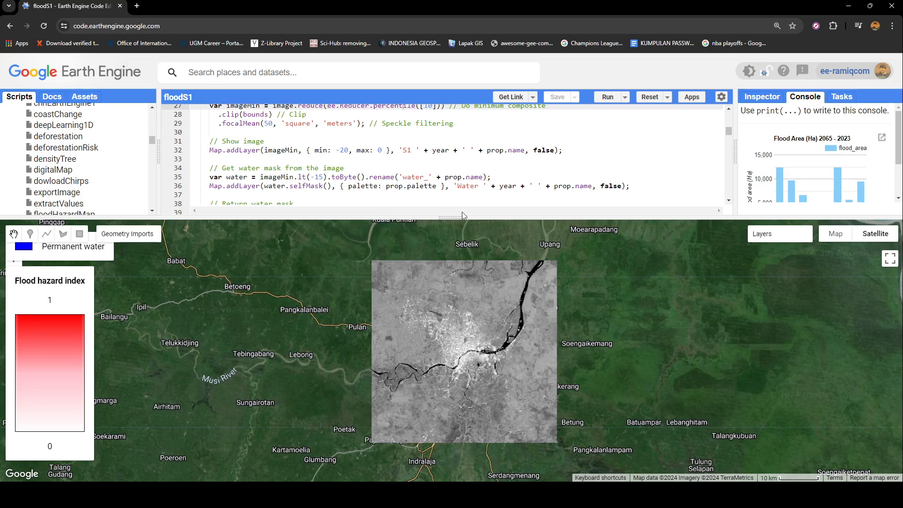
pyautogui.moveTo(485, 167)
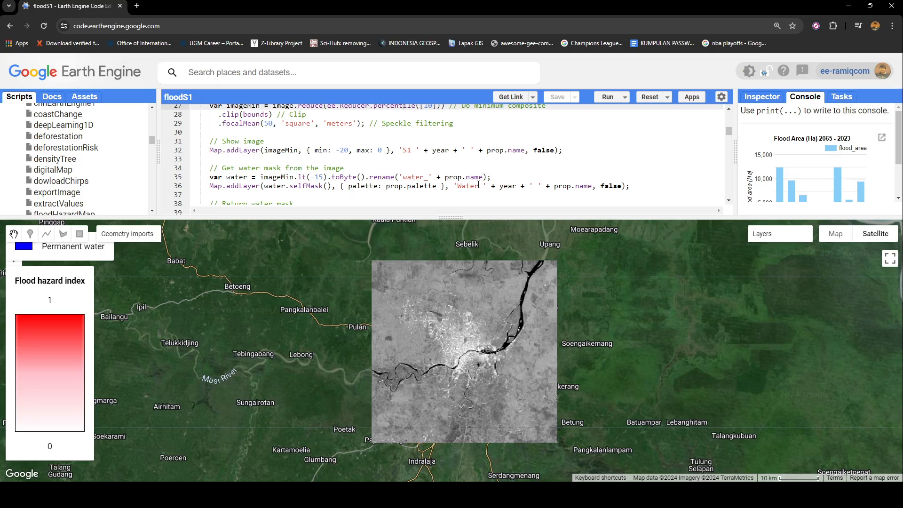
pyautogui.moveTo(584, 237)
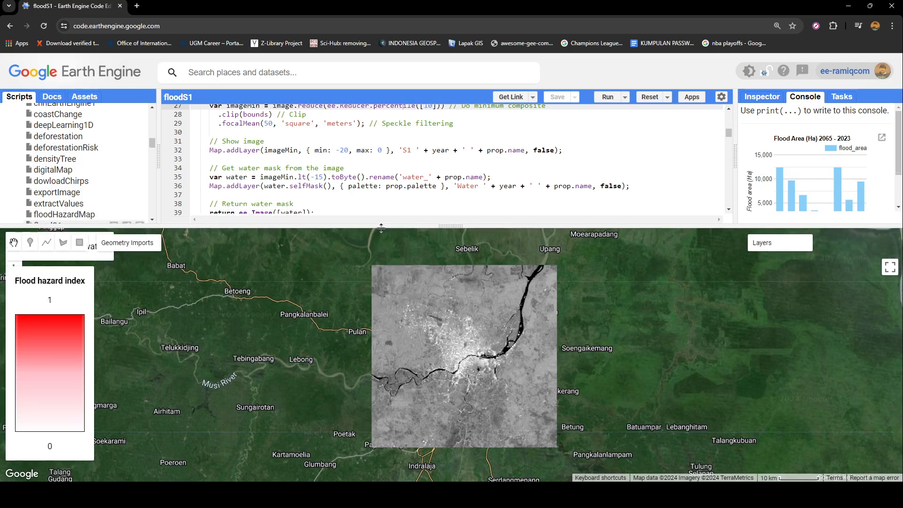
# Show the Water 2016 wet mask and hide the S1 2016 wet radar composite.
pyautogui.click(779, 241)
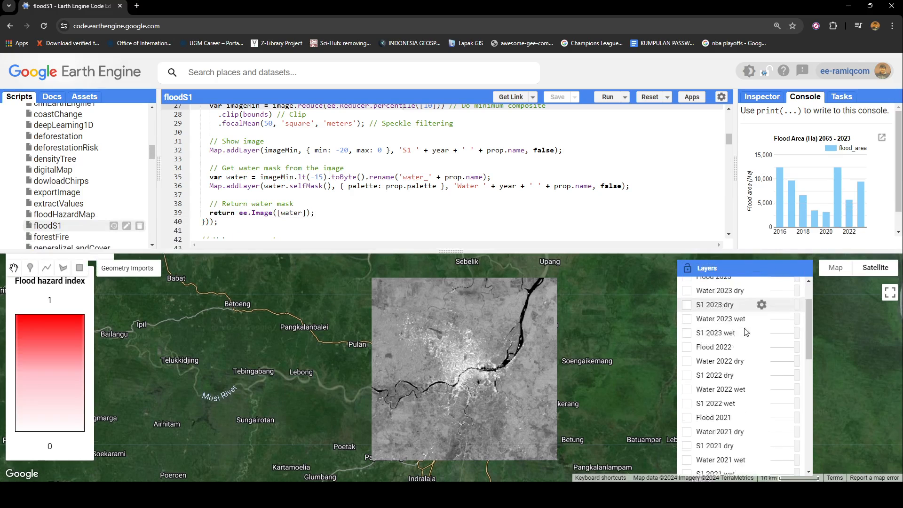
pyautogui.scroll(-3)
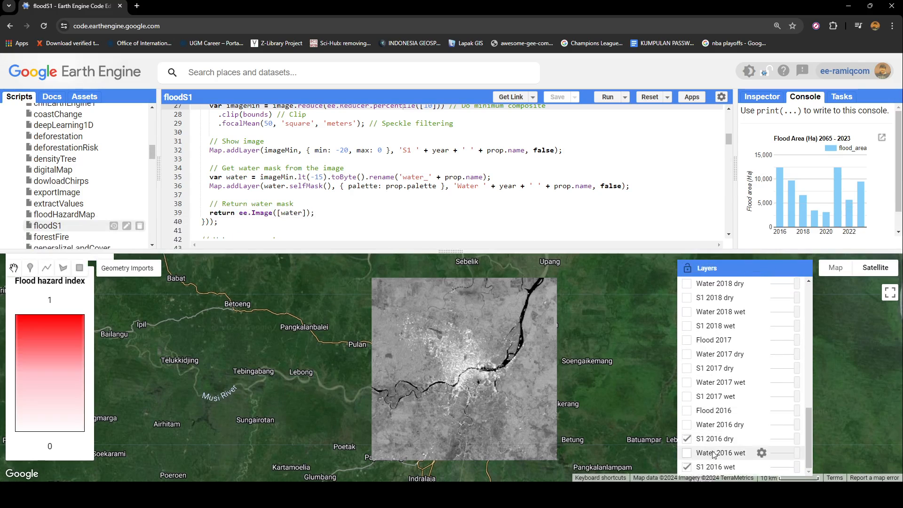
pyautogui.click(687, 453)
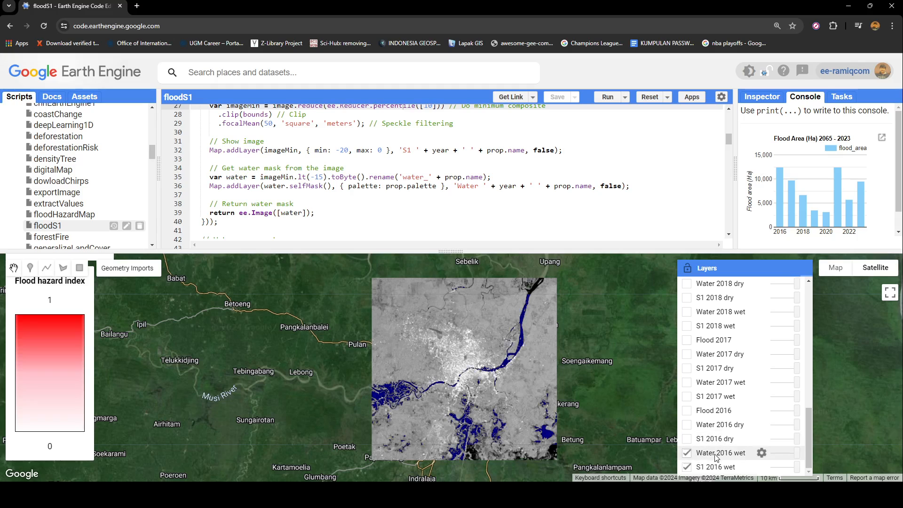
pyautogui.click(687, 467)
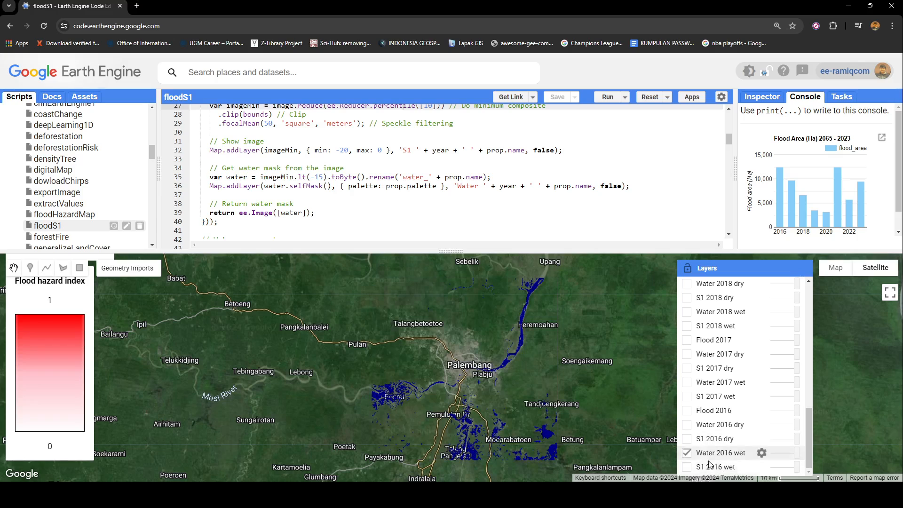
pyautogui.click(687, 439)
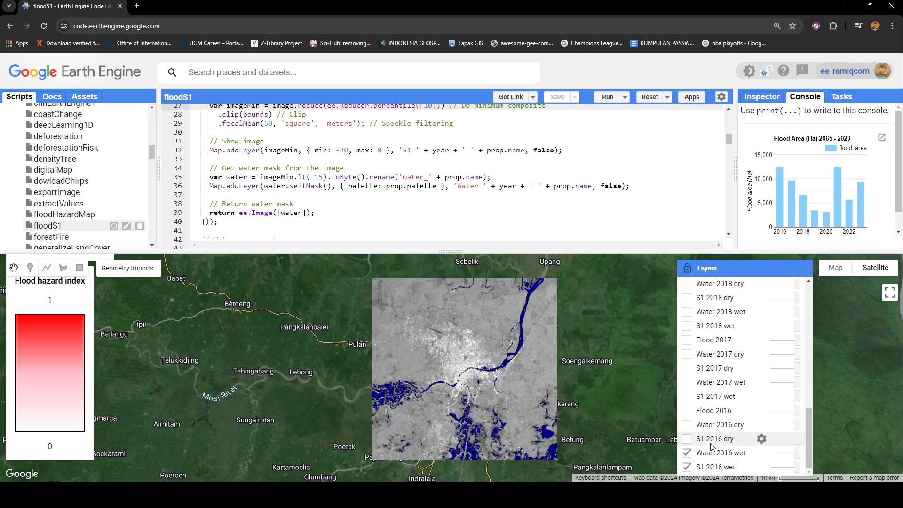
pyautogui.click(687, 440)
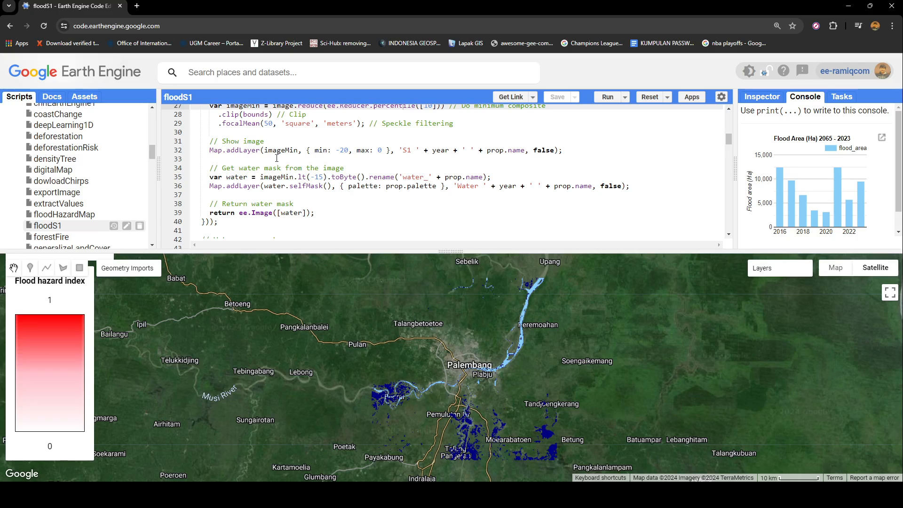
# Rerun the script to redraw the blue permanent-water layer and its legend over Palembang.
pyautogui.scroll(3)
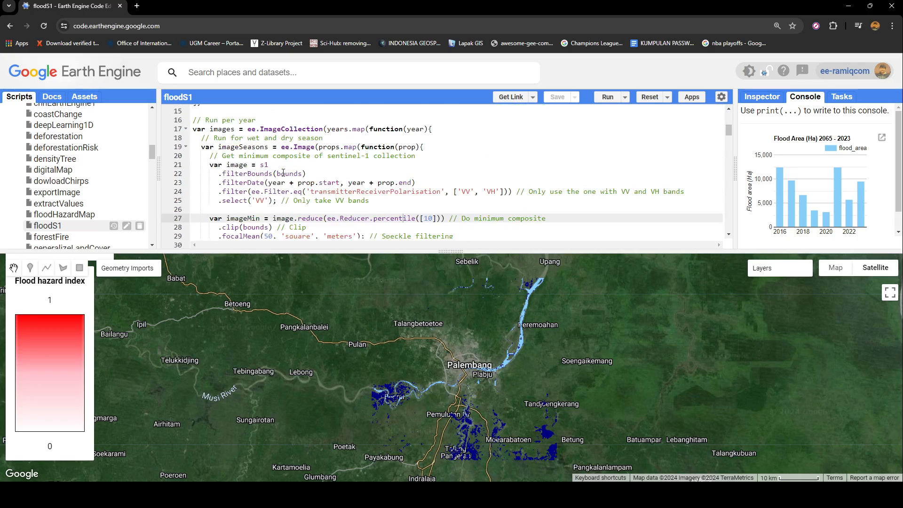
pyautogui.scroll(-3)
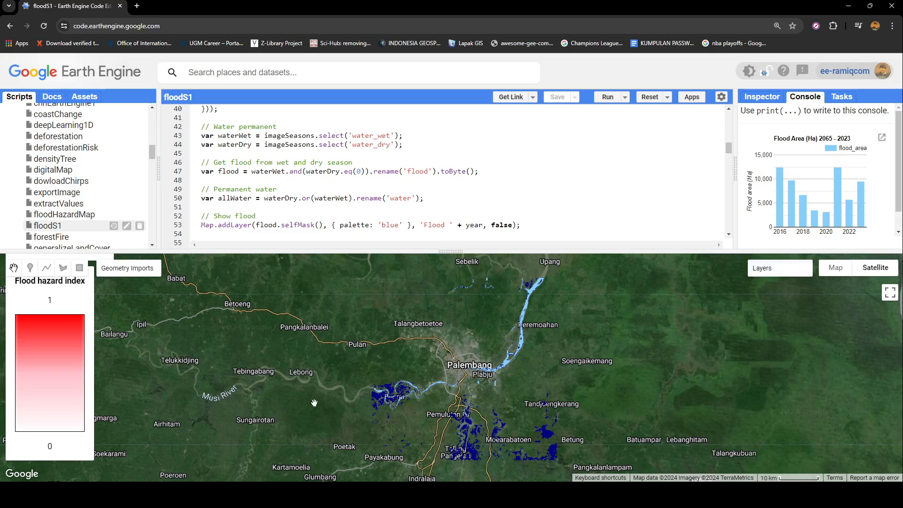
pyautogui.moveTo(505, 356)
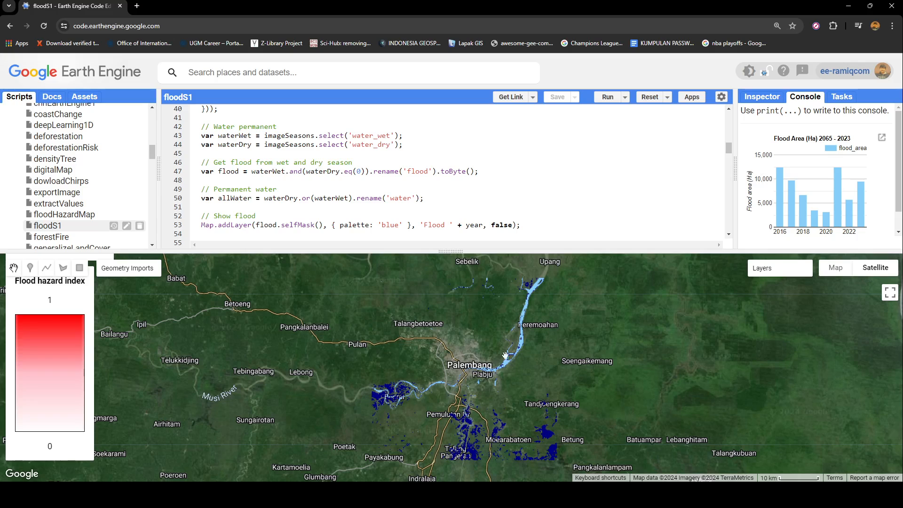
pyautogui.click(780, 268)
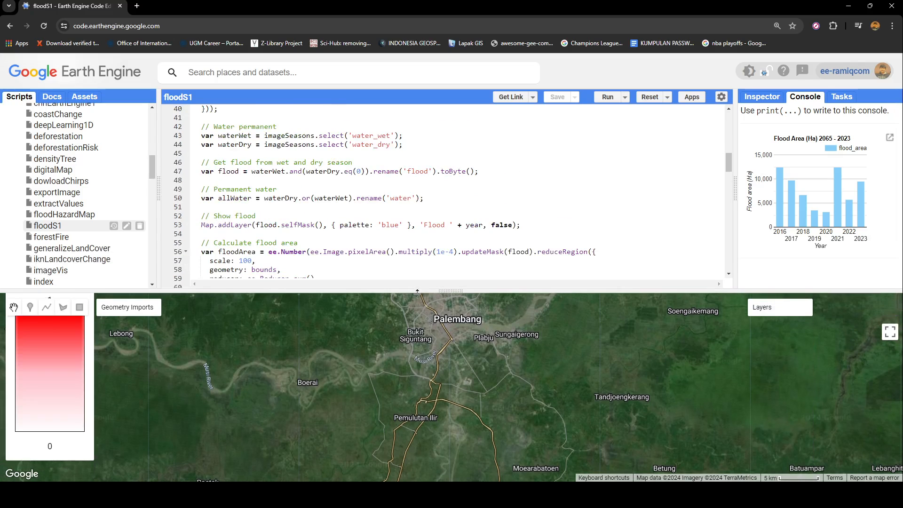
pyautogui.scroll(-3)
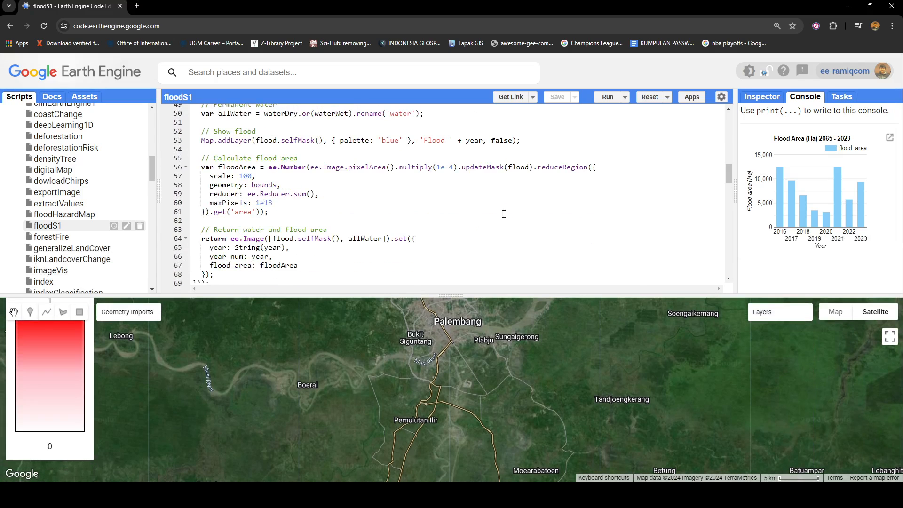
pyautogui.moveTo(725, 225)
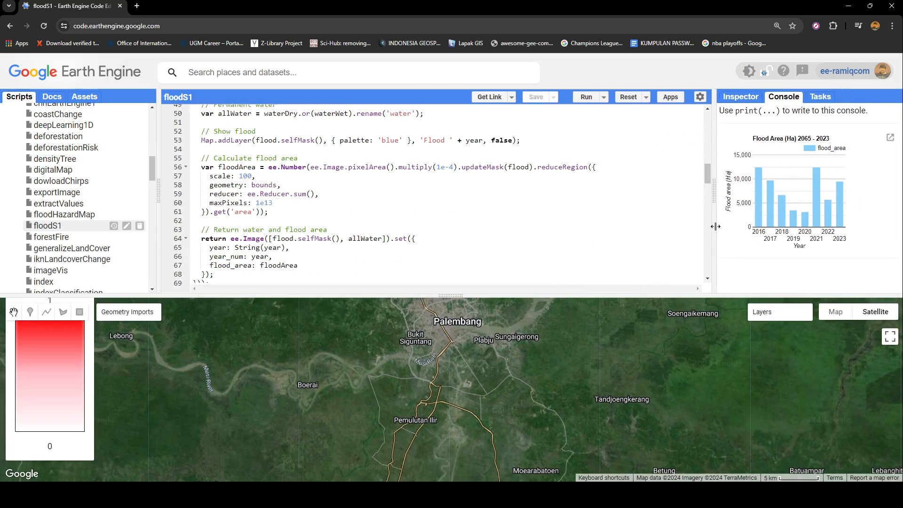
pyautogui.click(762, 312)
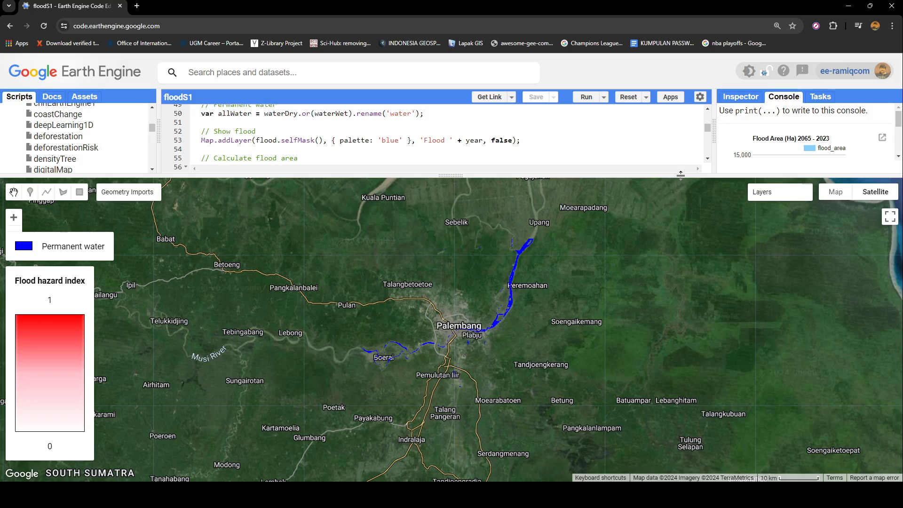
# Inspect flood hazard and boundary layers, then edit the bounds geometry to move it over Jambi.
pyautogui.click(779, 192)
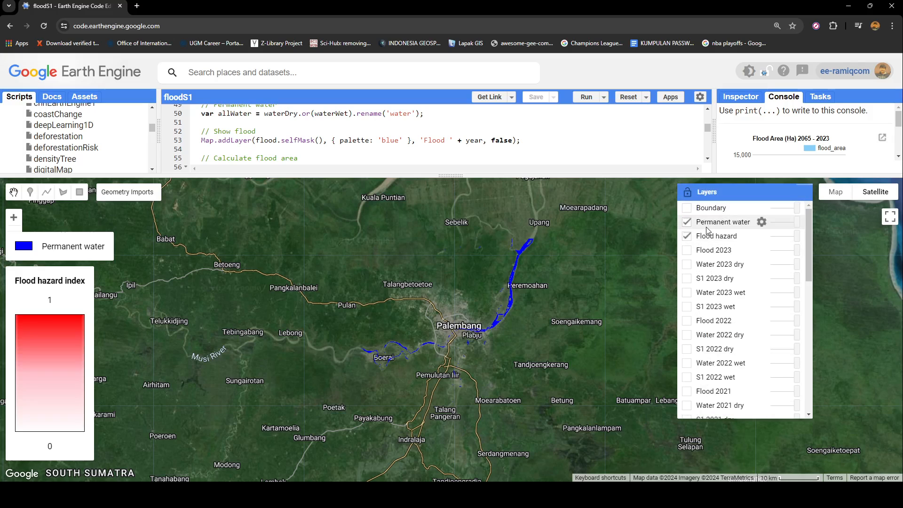
pyautogui.click(687, 222)
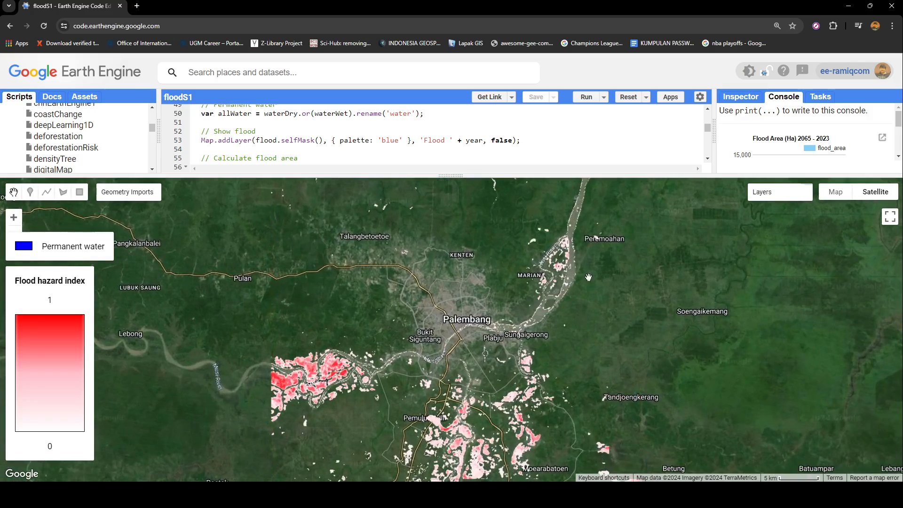
pyautogui.click(761, 192)
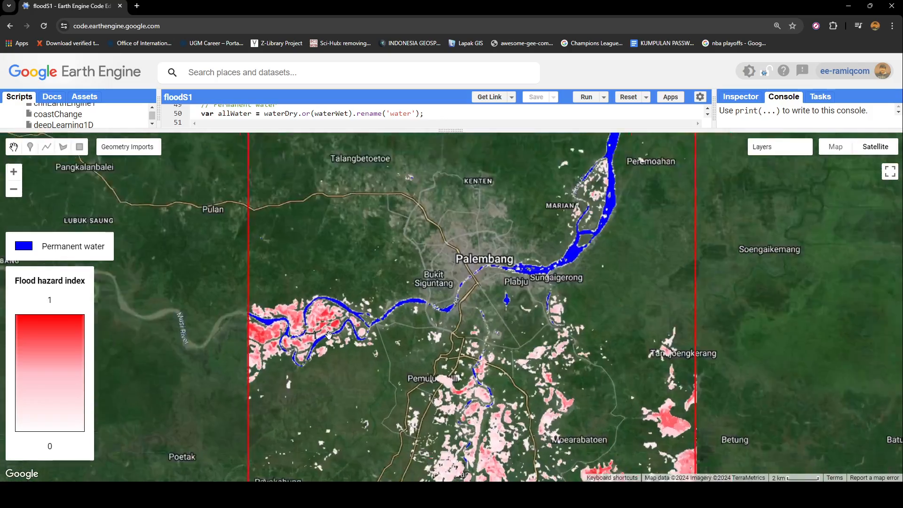
pyautogui.scroll(-3)
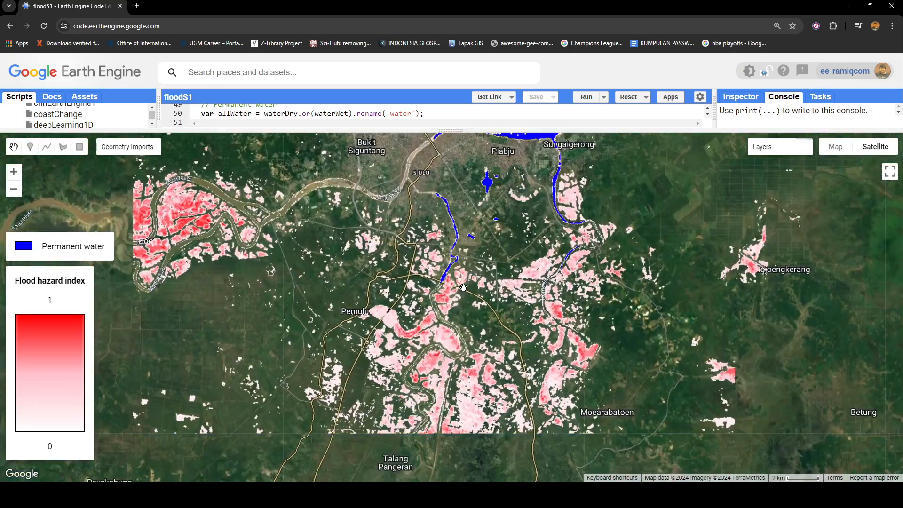
pyautogui.click(127, 147)
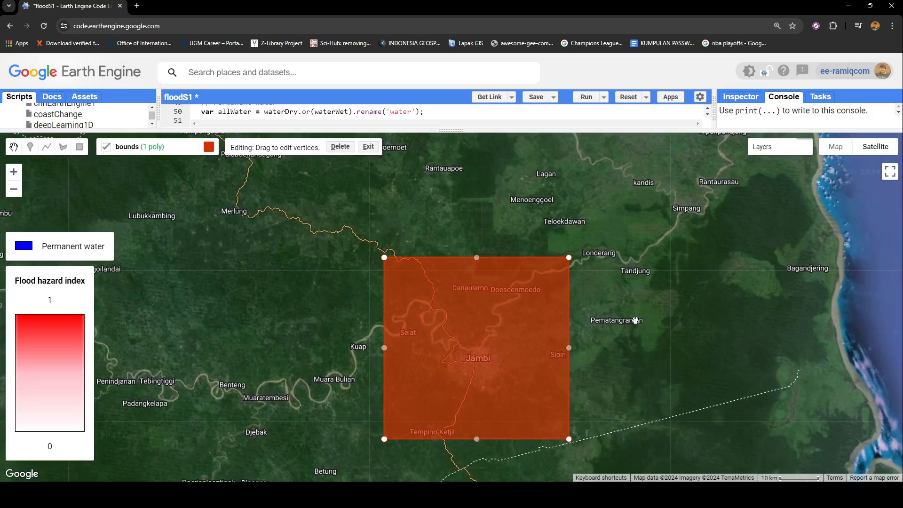
# Run the flood analysis for the new Jambi bounds and review its map layers.
pyautogui.click(368, 147)
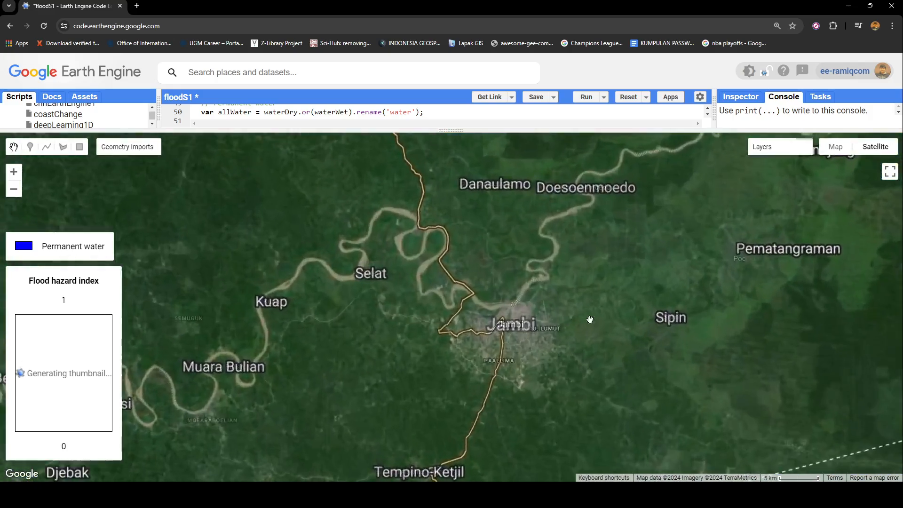
pyautogui.click(762, 147)
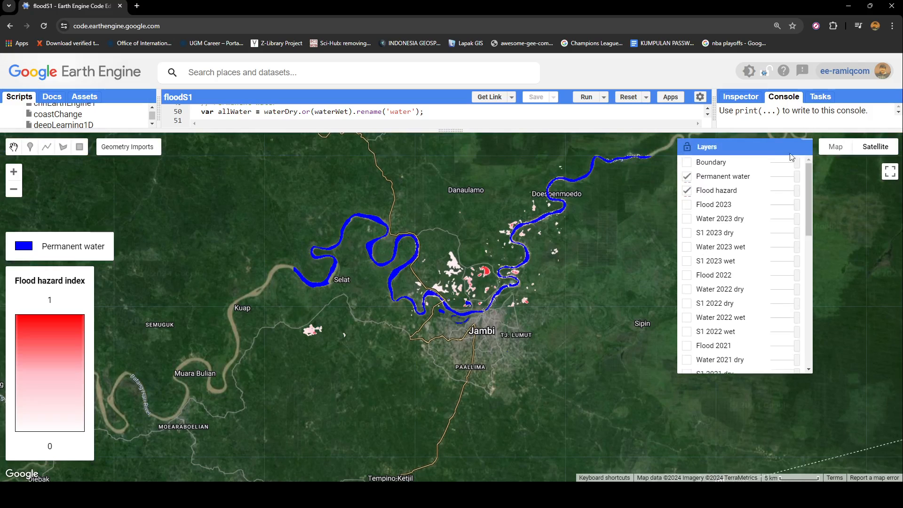
# Select the bounds geometry to drag it from Jambi back toward Palembang.
pyautogui.click(128, 147)
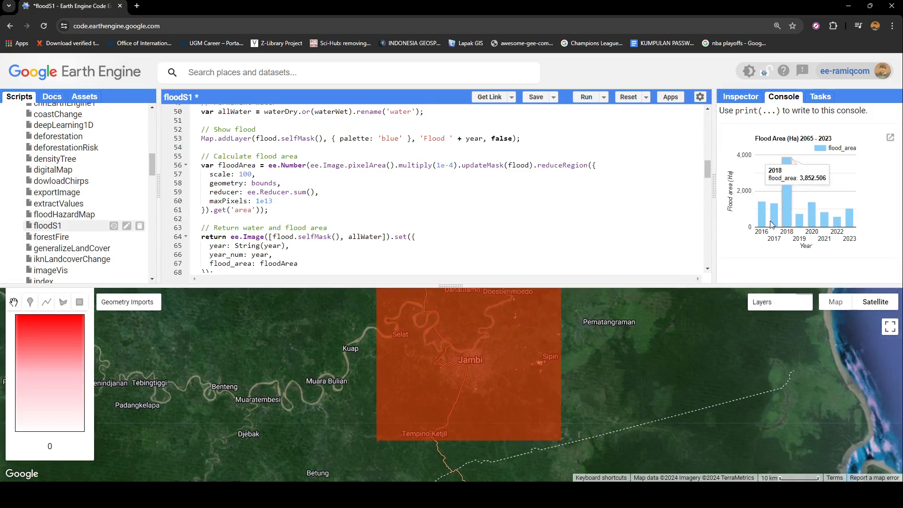
pyautogui.moveTo(833, 214)
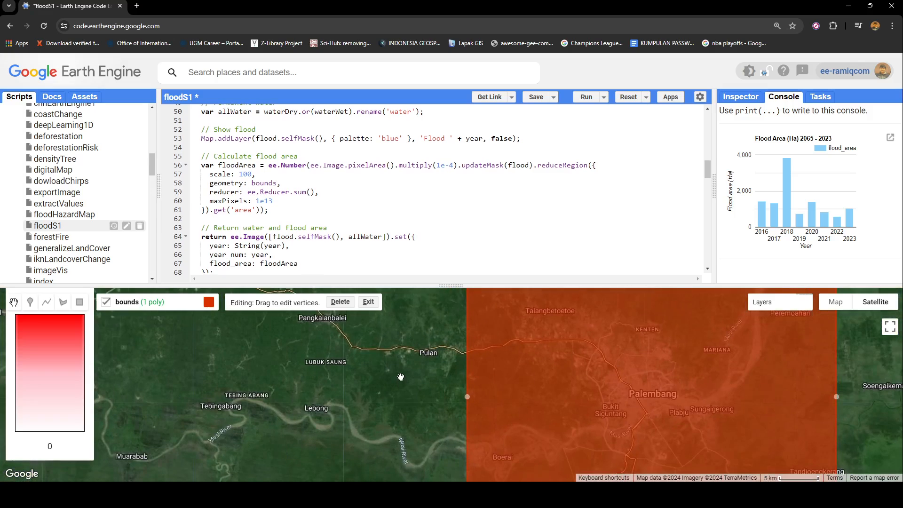
# Finish the bounds rectangle over Palembang and rerun the flood mapping script there.
pyautogui.scroll(-3)
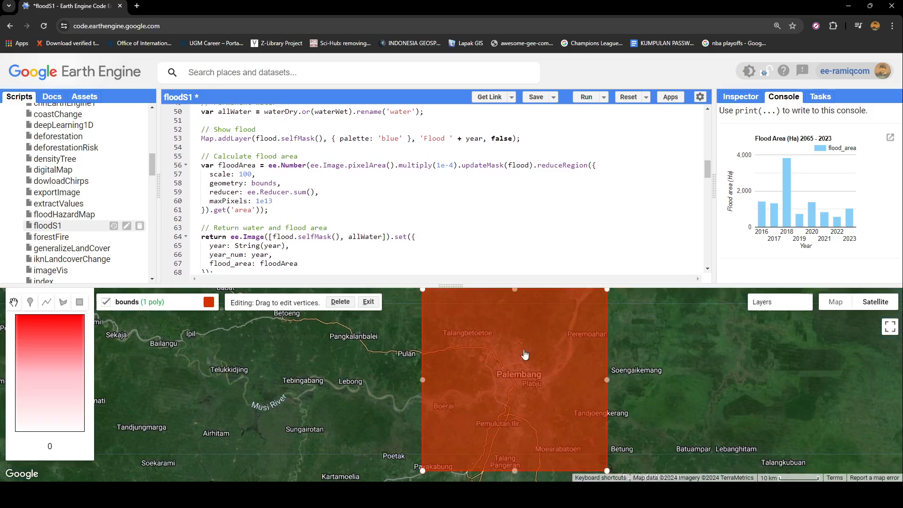
pyautogui.click(368, 301)
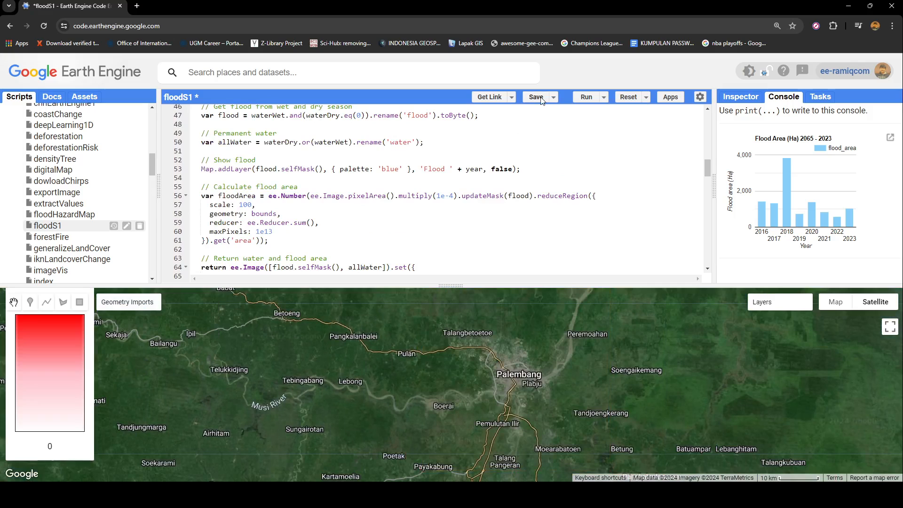
pyautogui.scroll(-3)
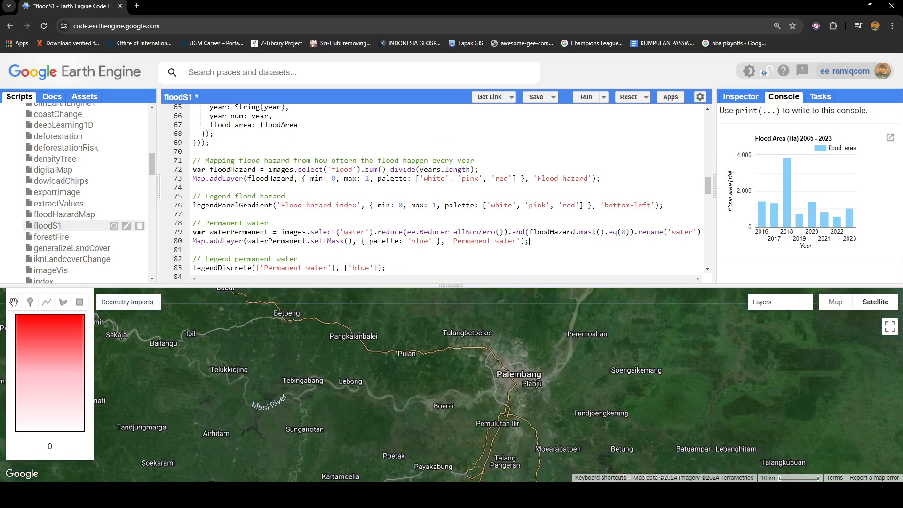
pyautogui.click(586, 97)
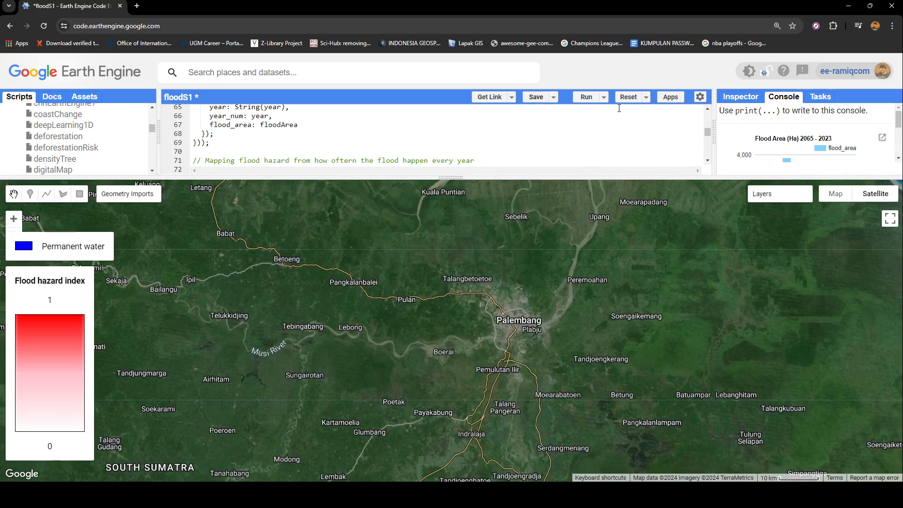